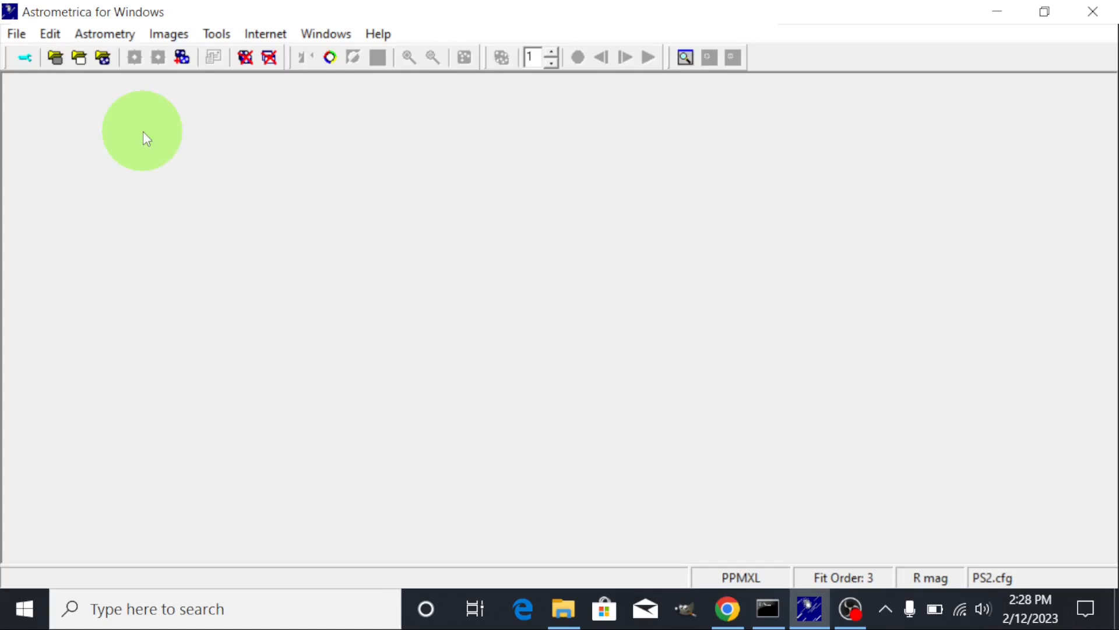
mouse_move(23, 57)
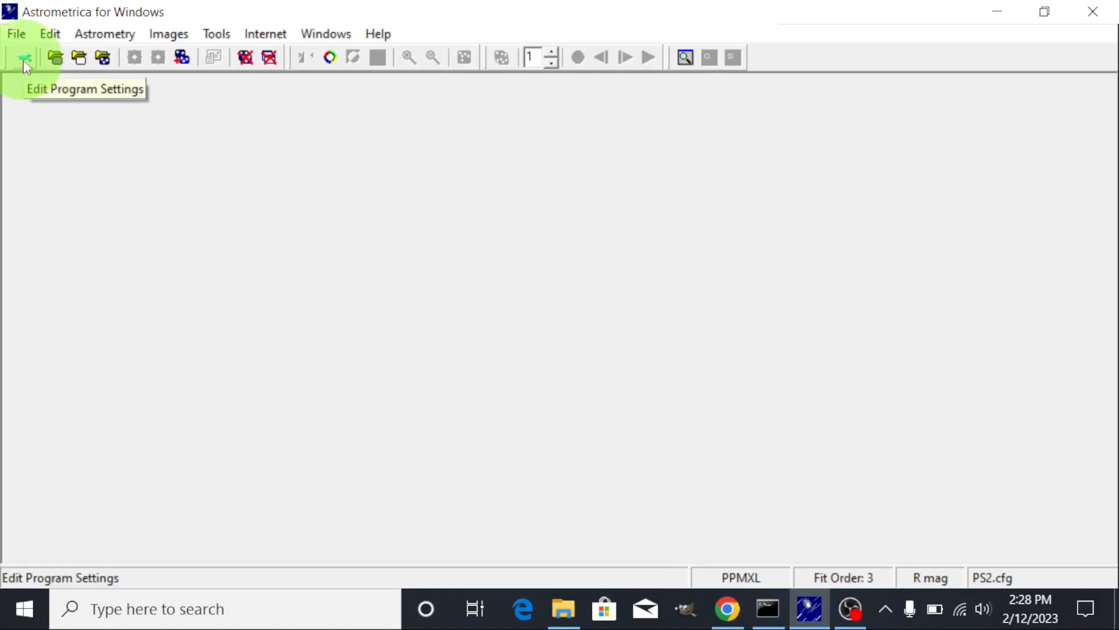
mouse_move(25, 58)
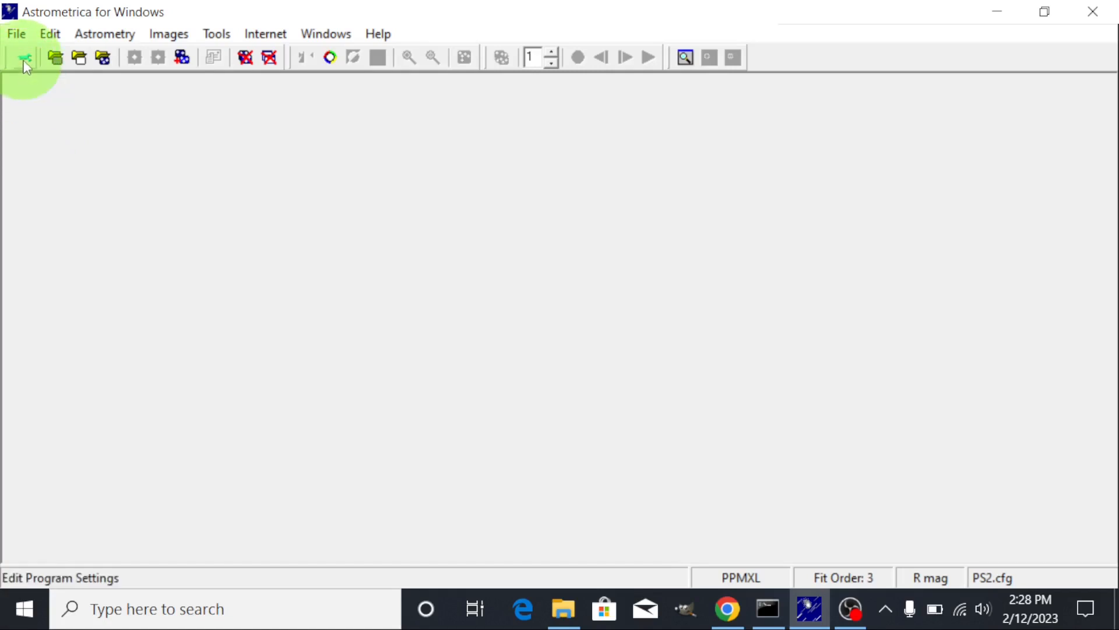
mouse_move(26, 57)
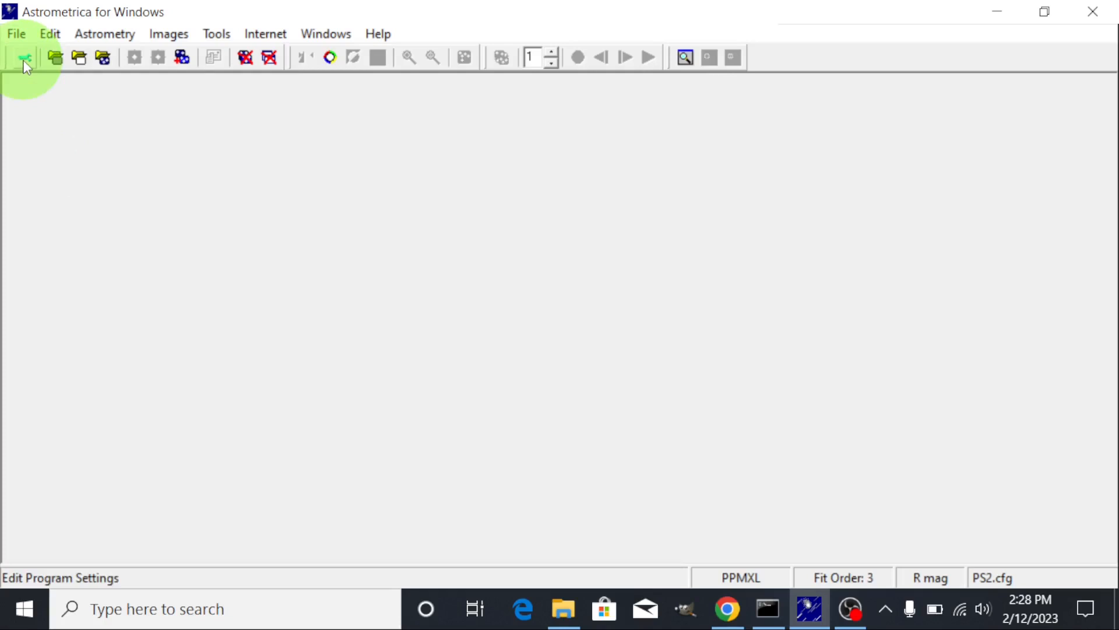
Open Downloads' Practice Image Sets folder and select the extracted XY25_p10 folder for deletion
left_click(16, 34)
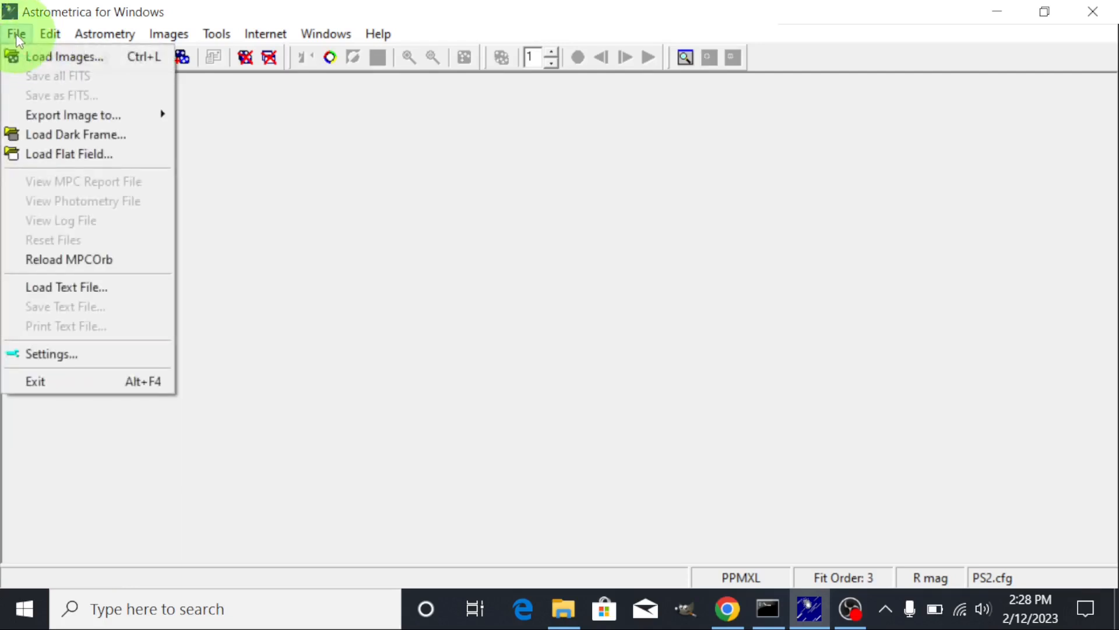
mouse_move(51, 353)
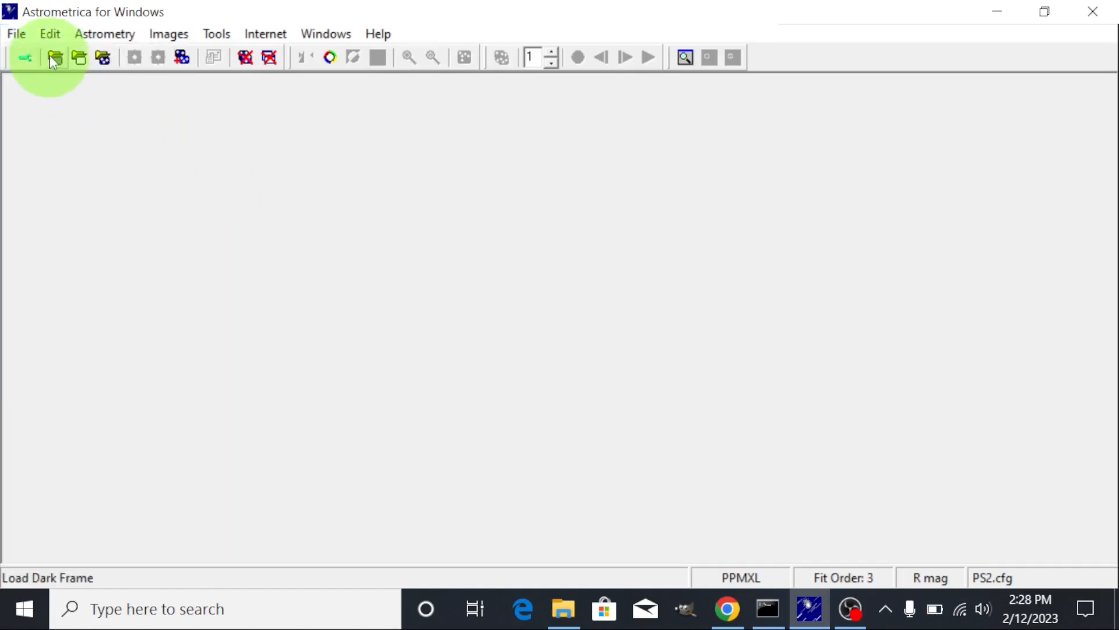
mouse_move(55, 58)
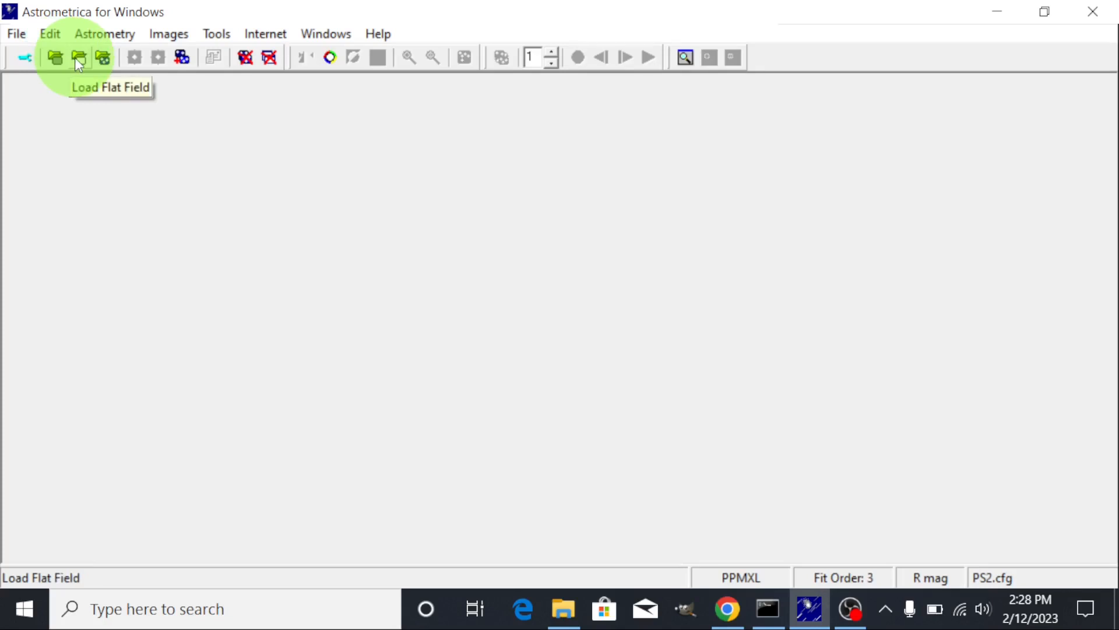
mouse_move(77, 58)
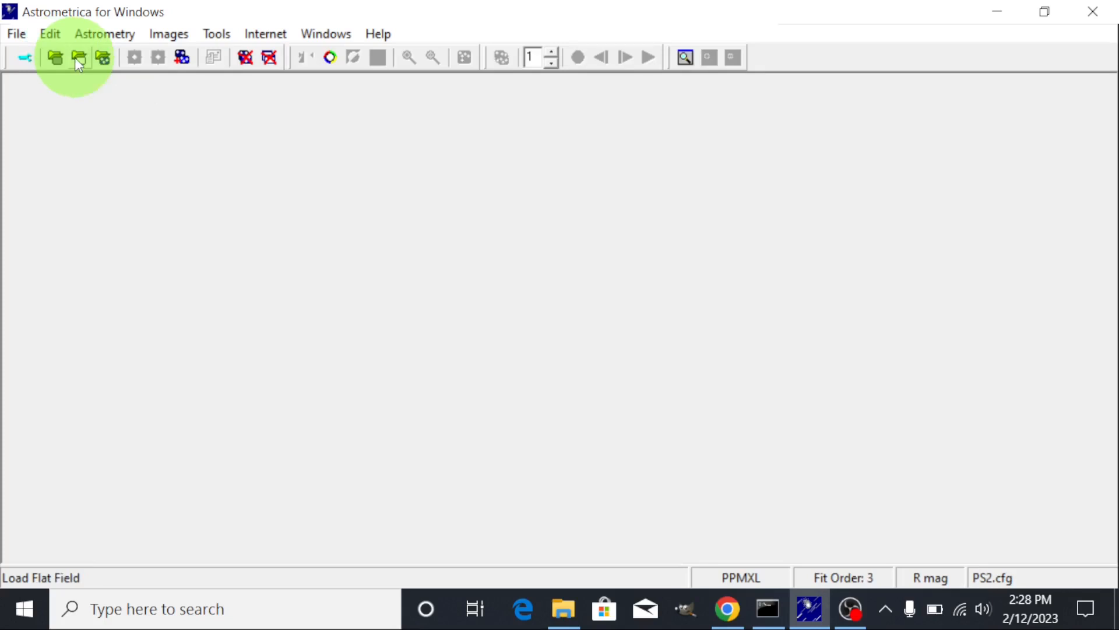
mouse_move(102, 57)
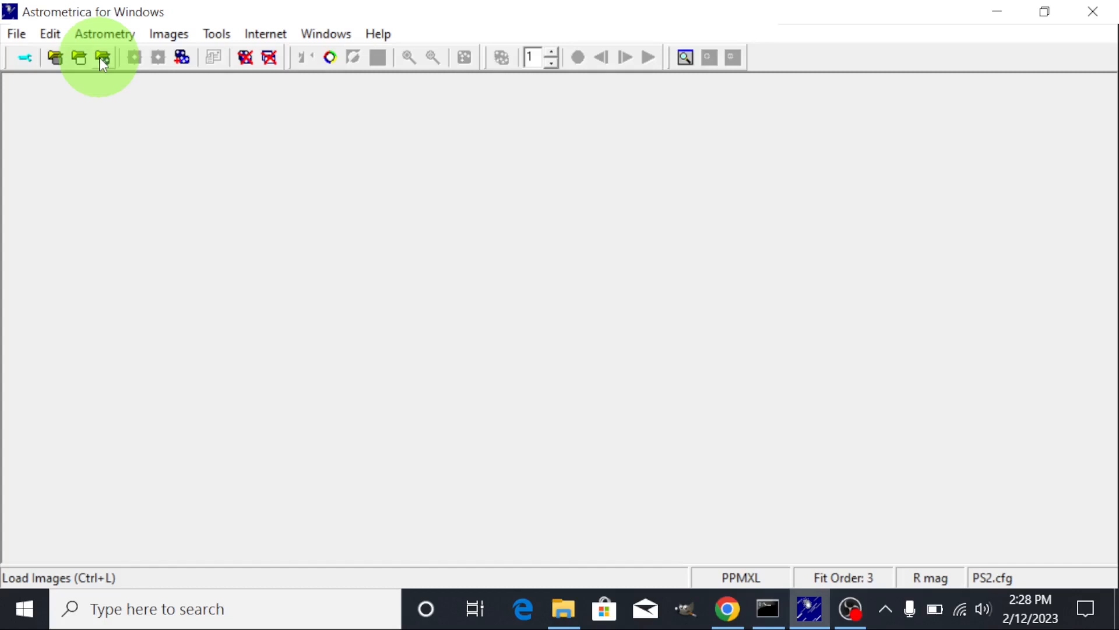
mouse_move(564, 608)
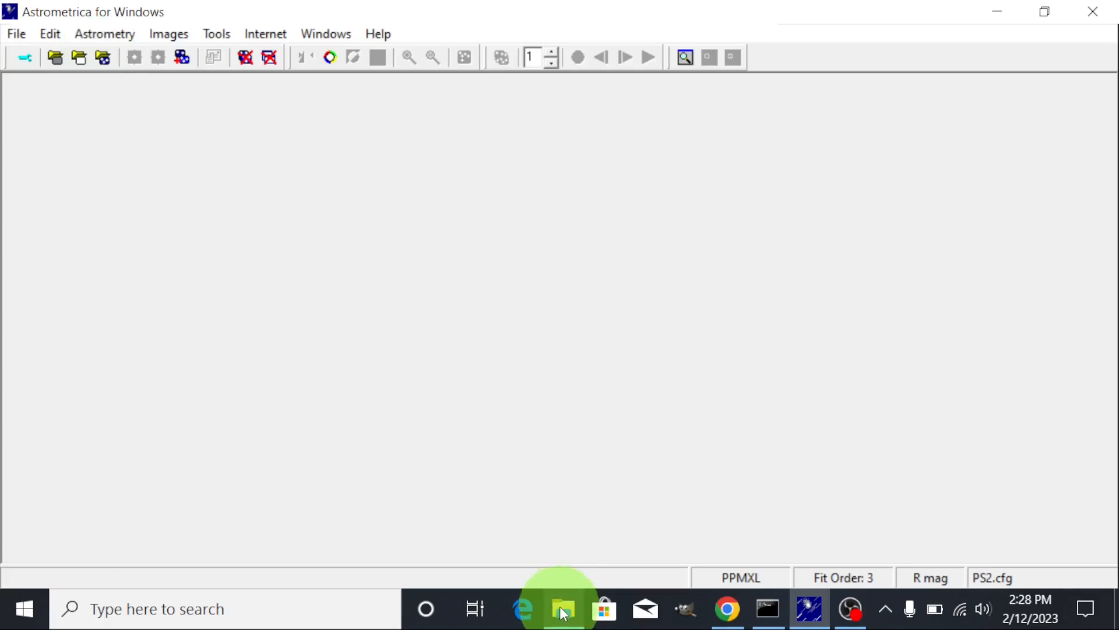
left_click(563, 608)
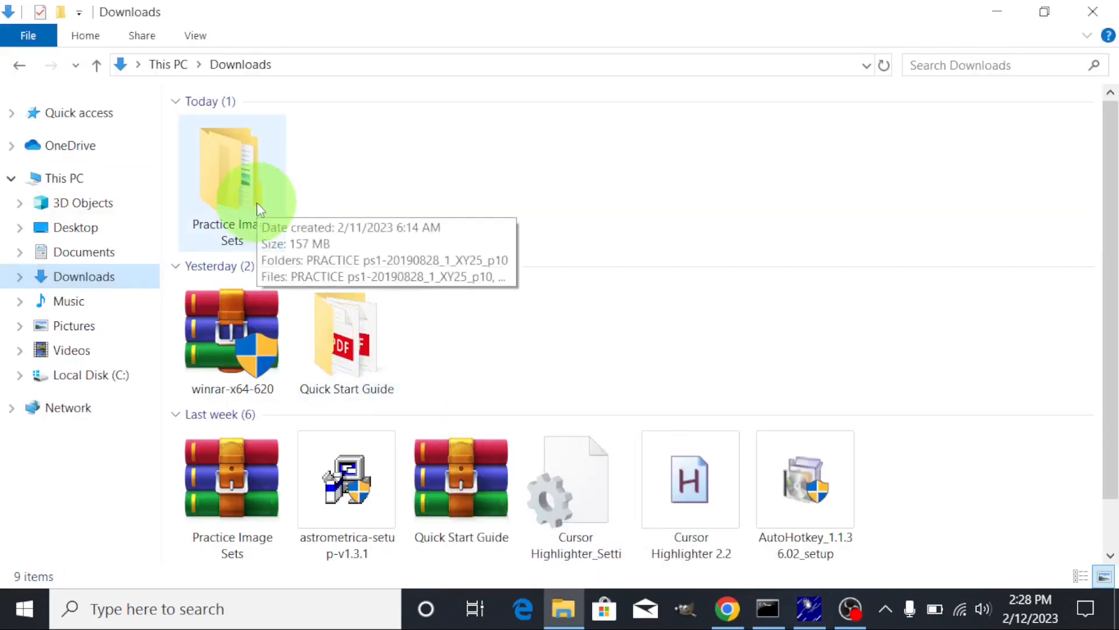
double_click(230, 179)
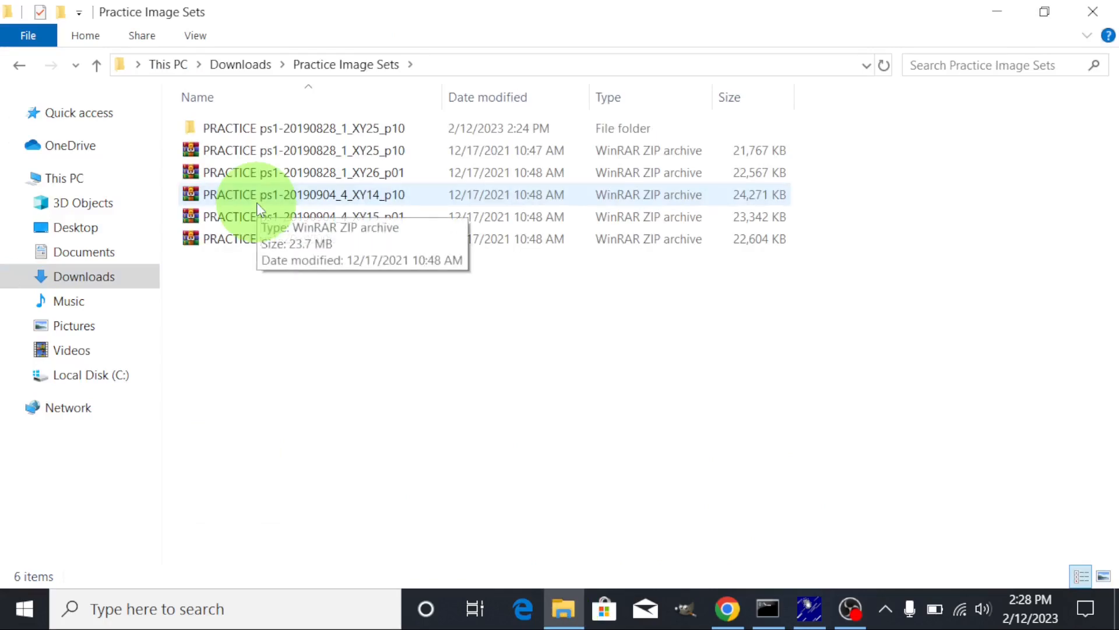
left_click(303, 150)
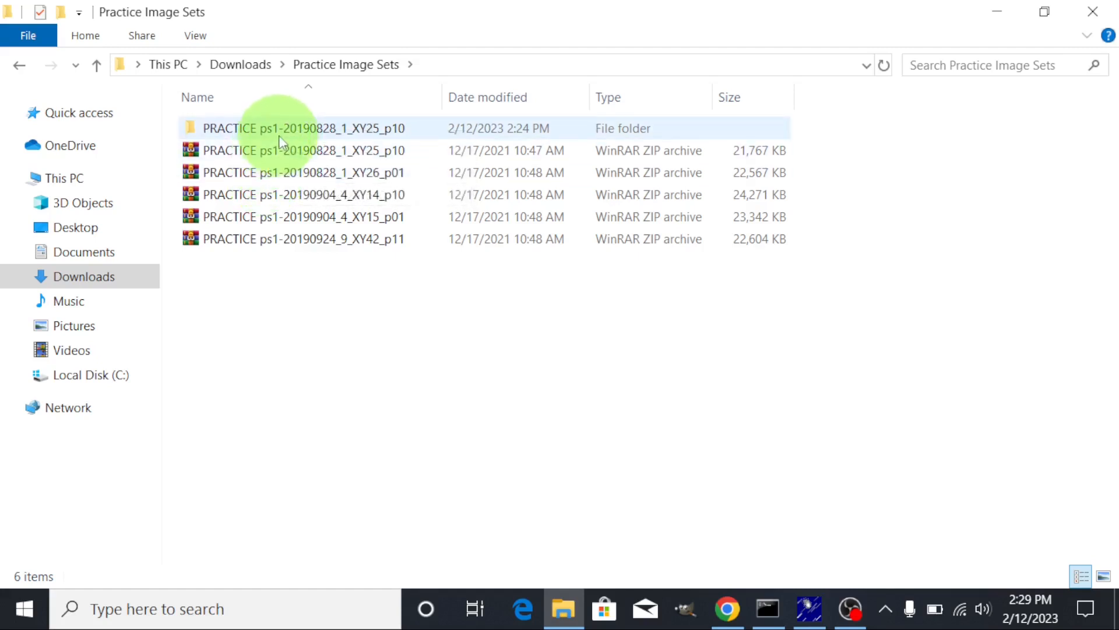
mouse_move(285, 127)
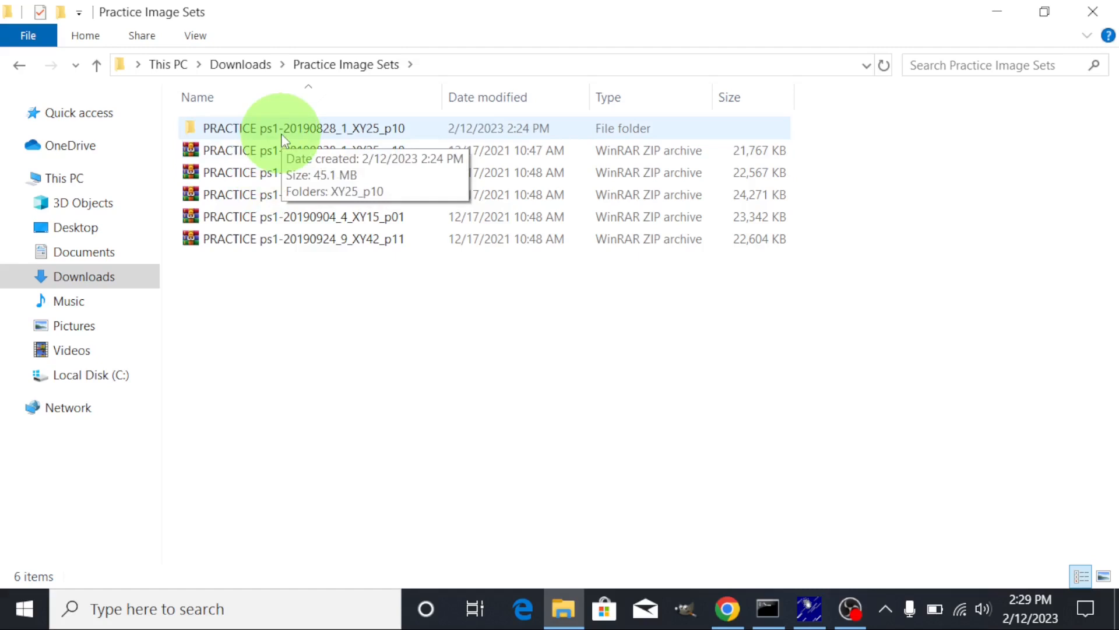
left_click(302, 127)
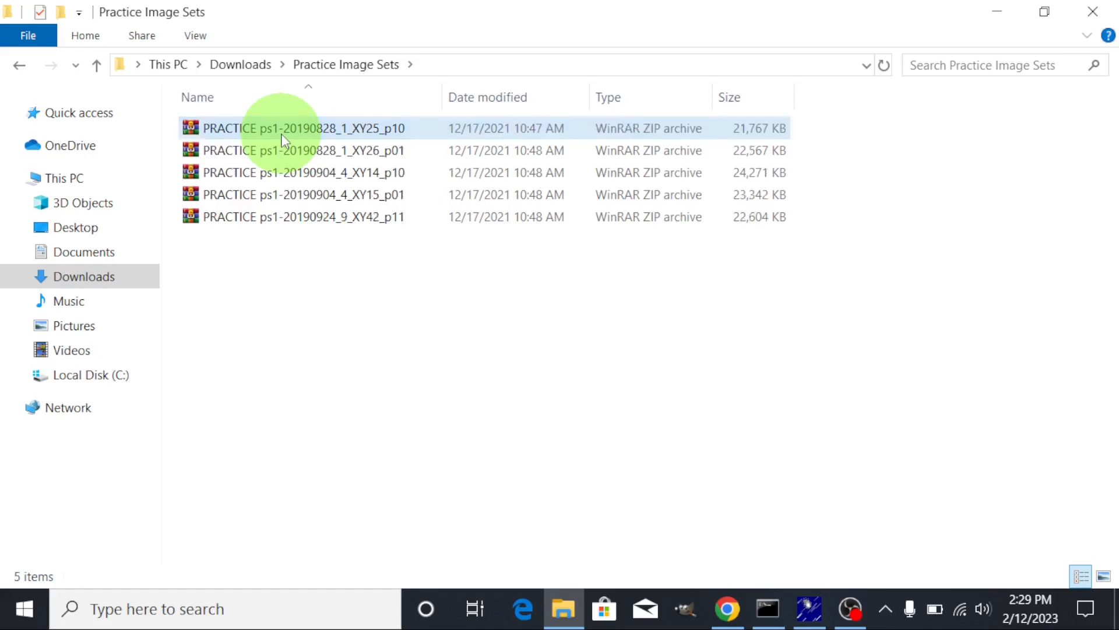
Extract the XY25_p10 ZIP archive with WinRAR into a same-named folder
right_click(293, 133)
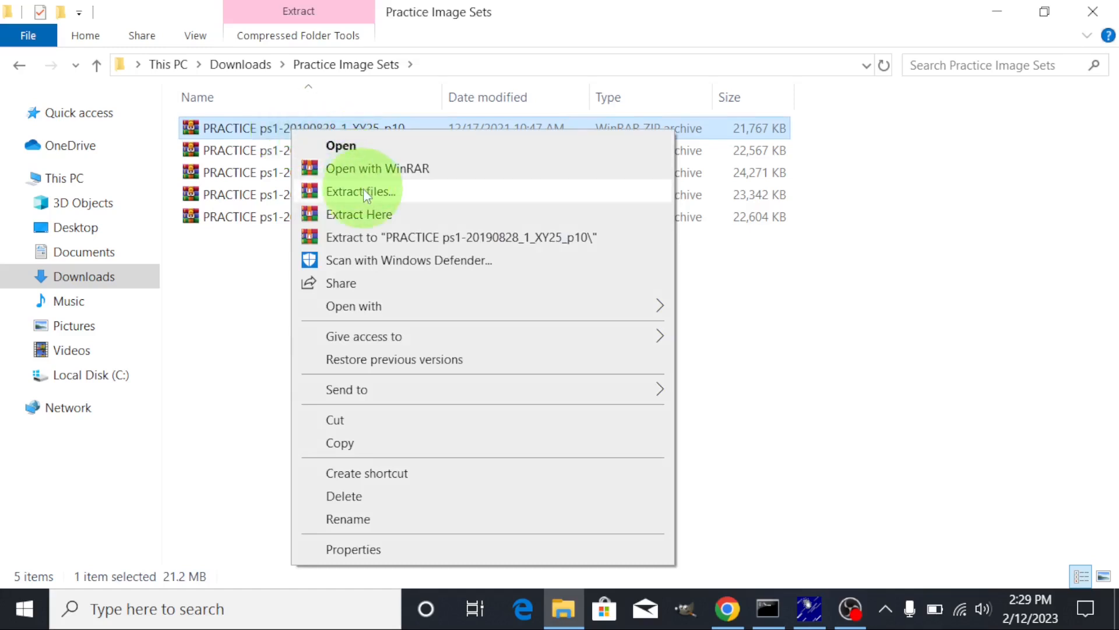
left_click(360, 191)
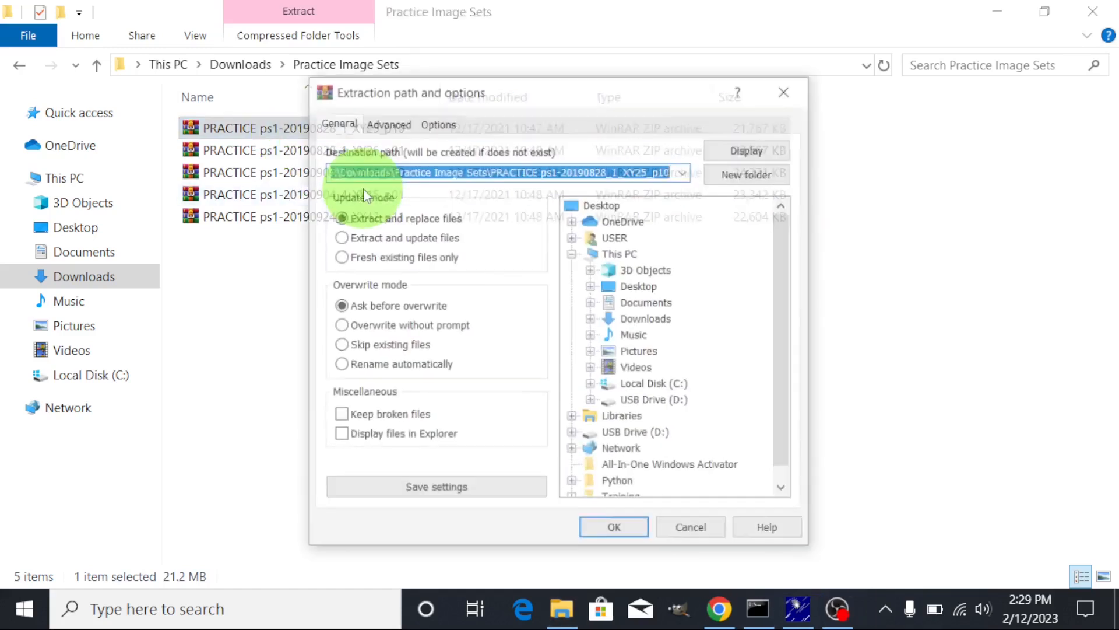
left_click(613, 527)
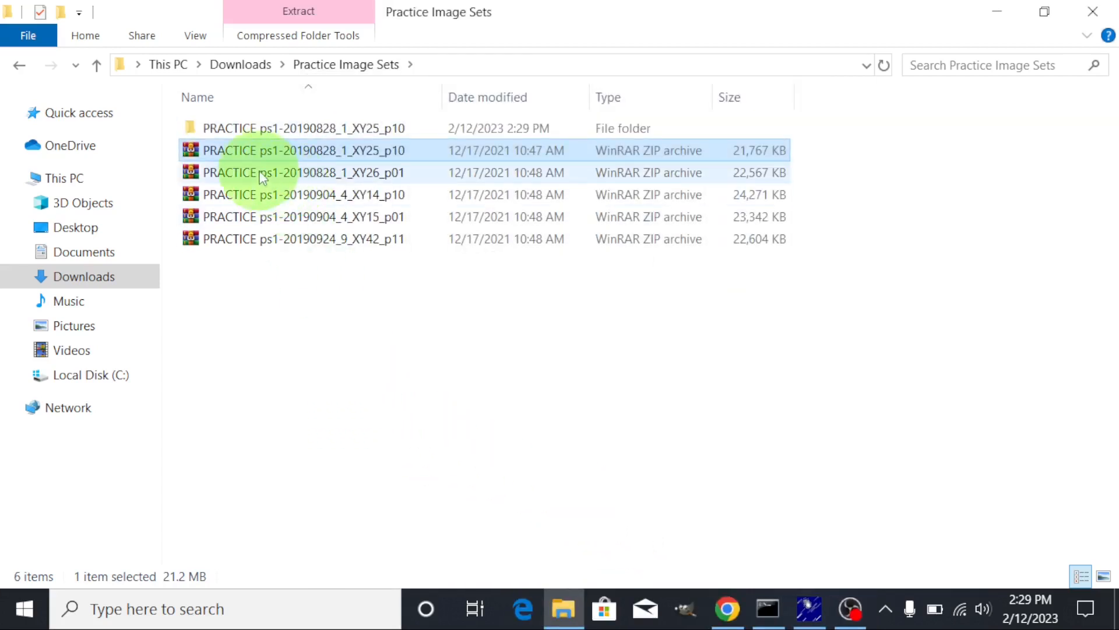
mouse_move(293, 140)
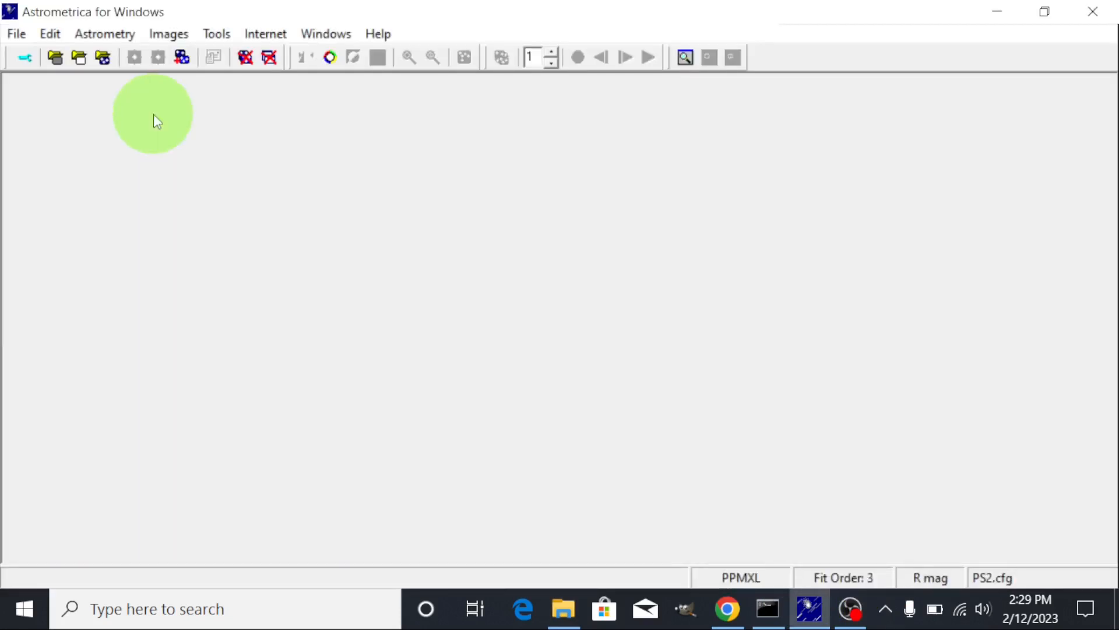
mouse_move(102, 57)
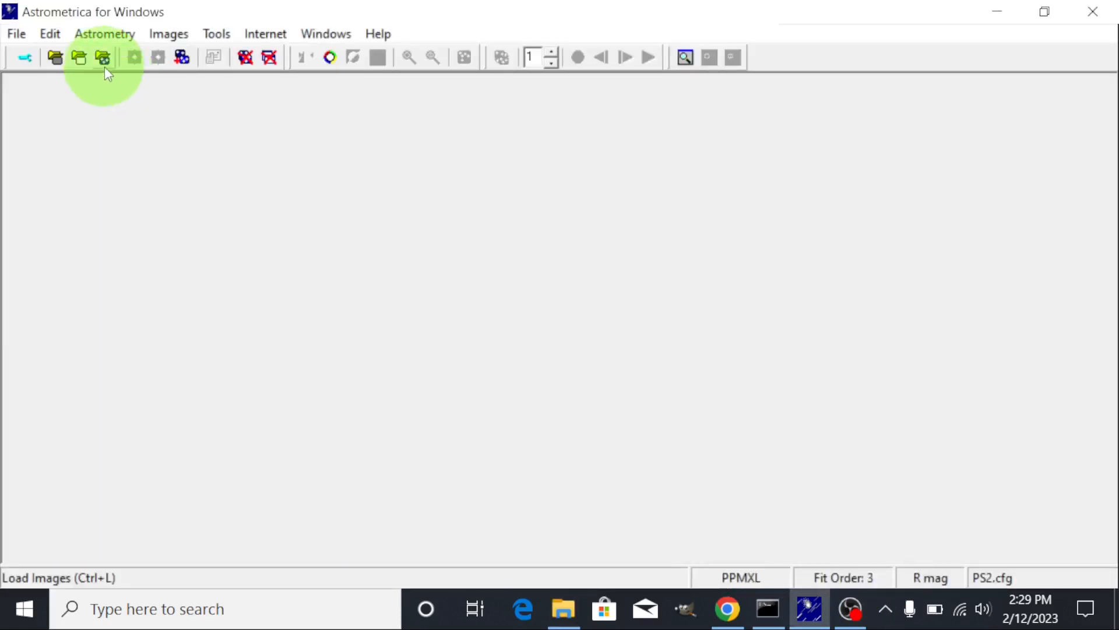
mouse_move(102, 57)
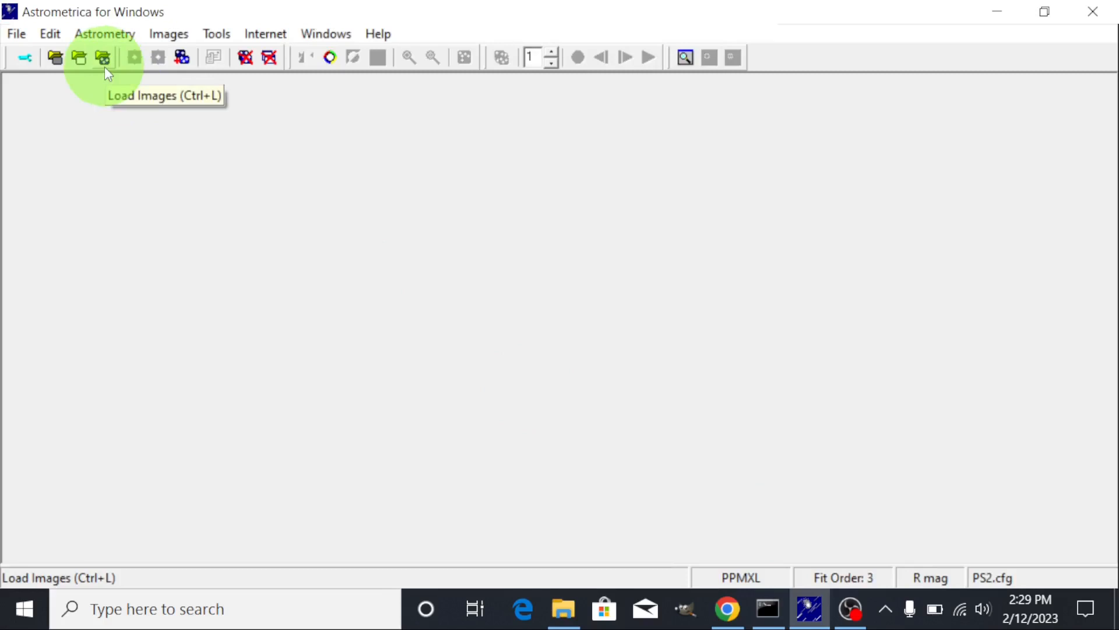
mouse_move(134, 58)
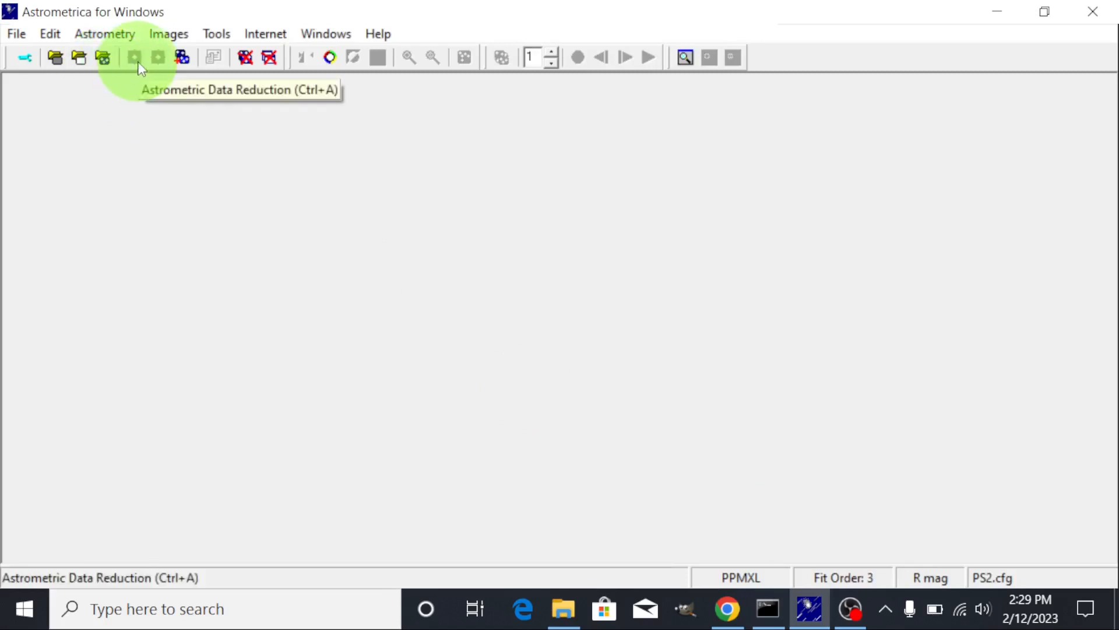
mouse_move(140, 68)
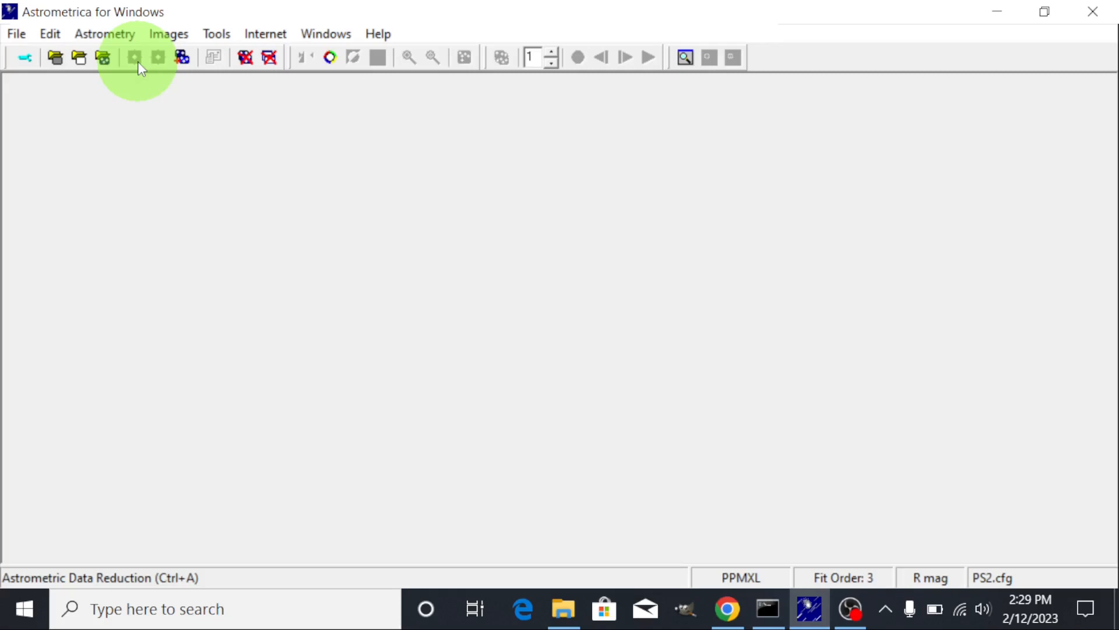
mouse_move(134, 57)
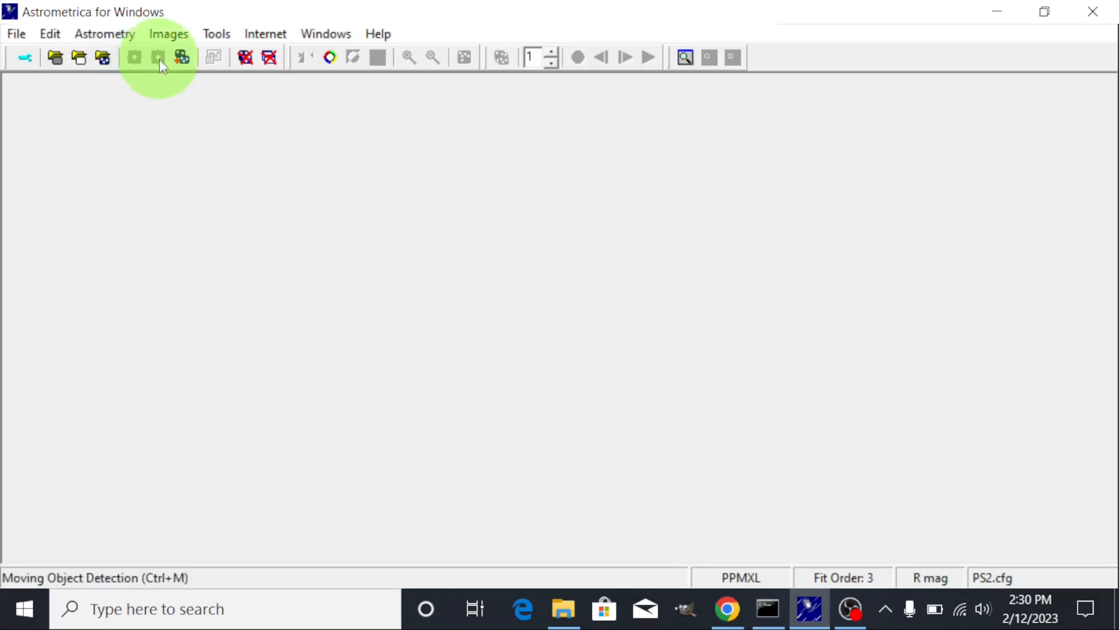
mouse_move(158, 57)
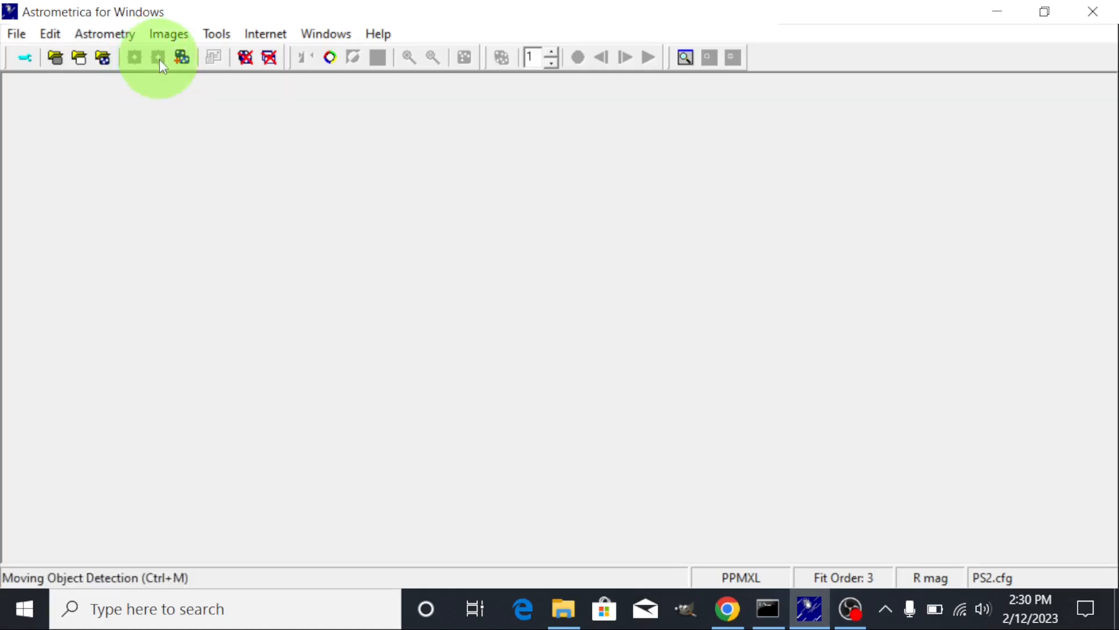
mouse_move(181, 58)
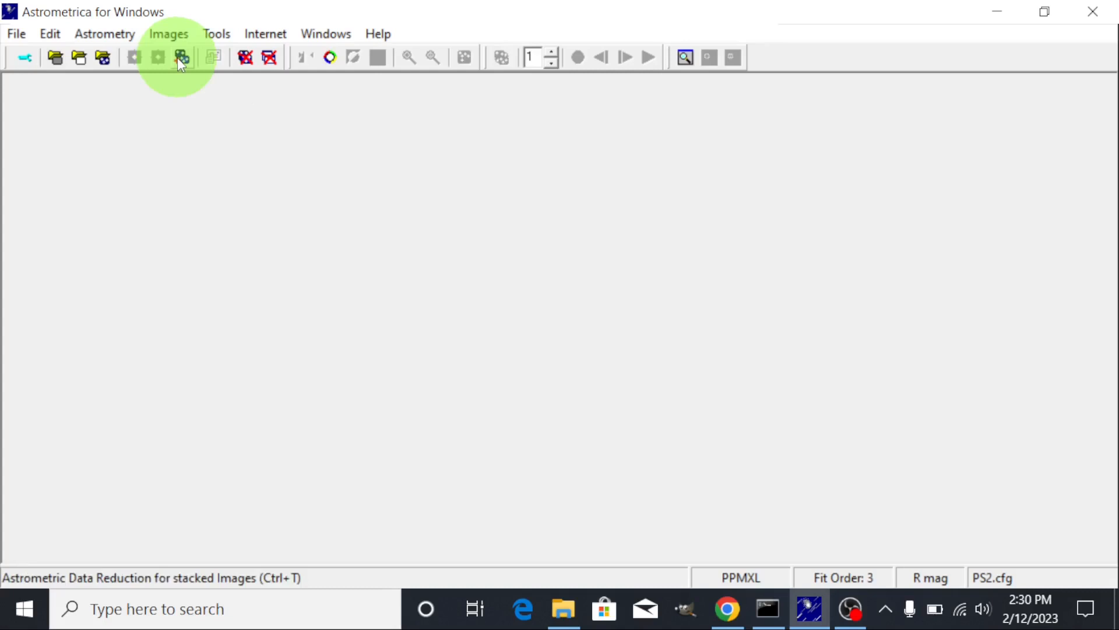
mouse_move(213, 57)
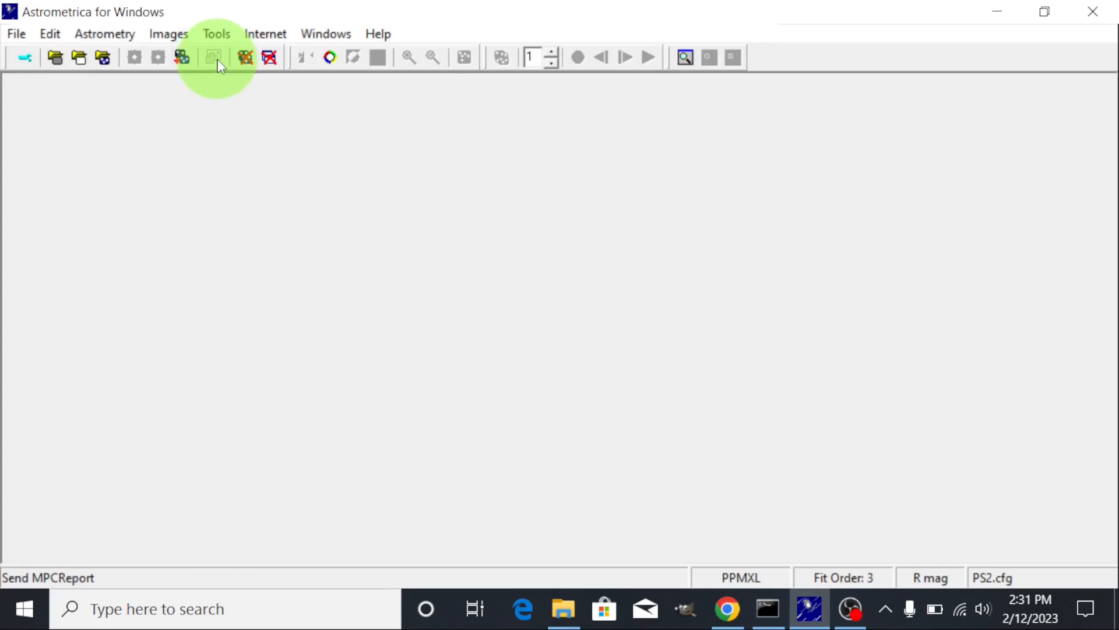
mouse_move(245, 57)
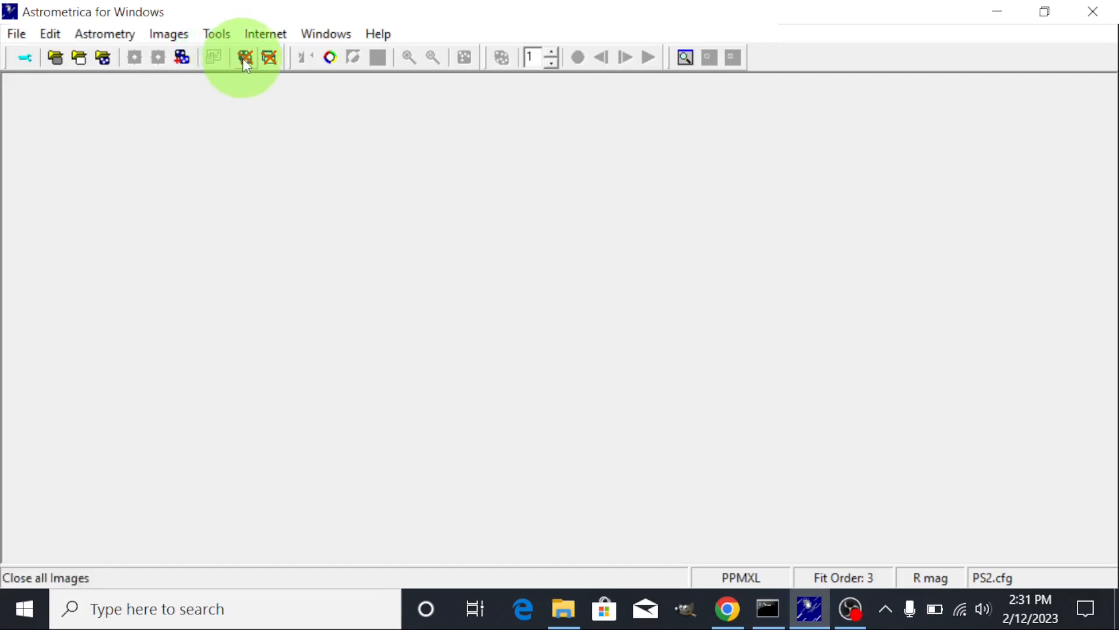
mouse_move(245, 57)
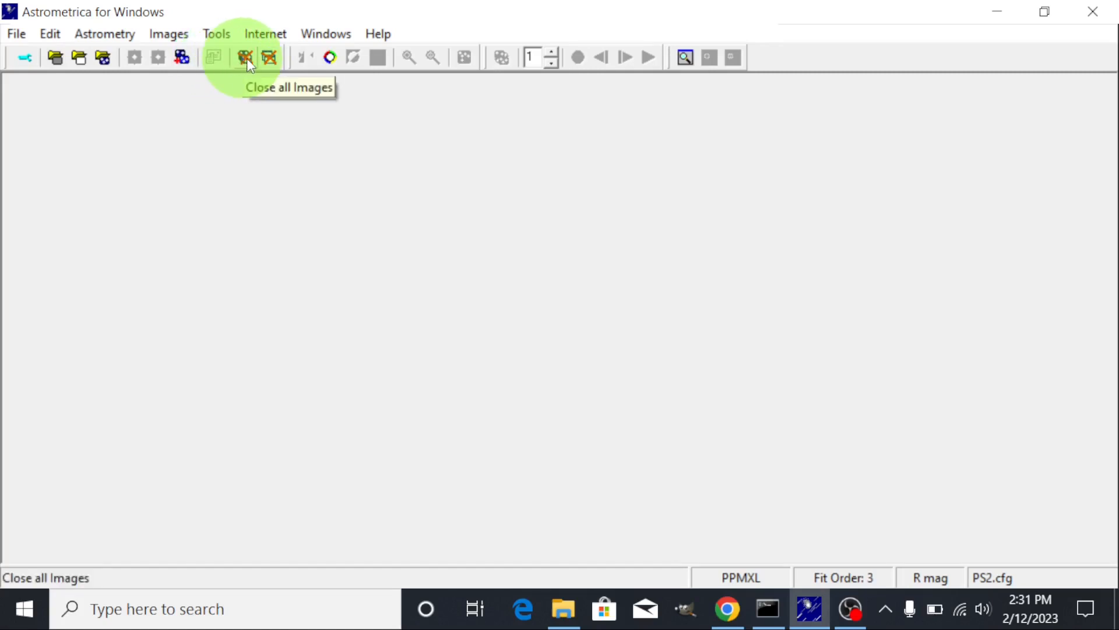
mouse_move(270, 57)
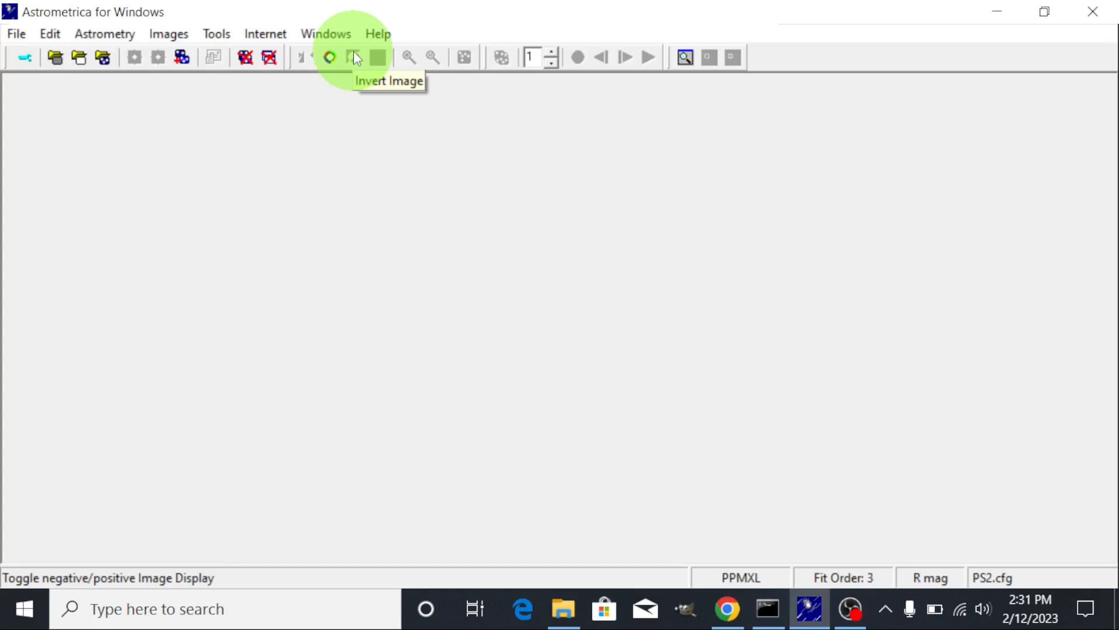
mouse_move(356, 57)
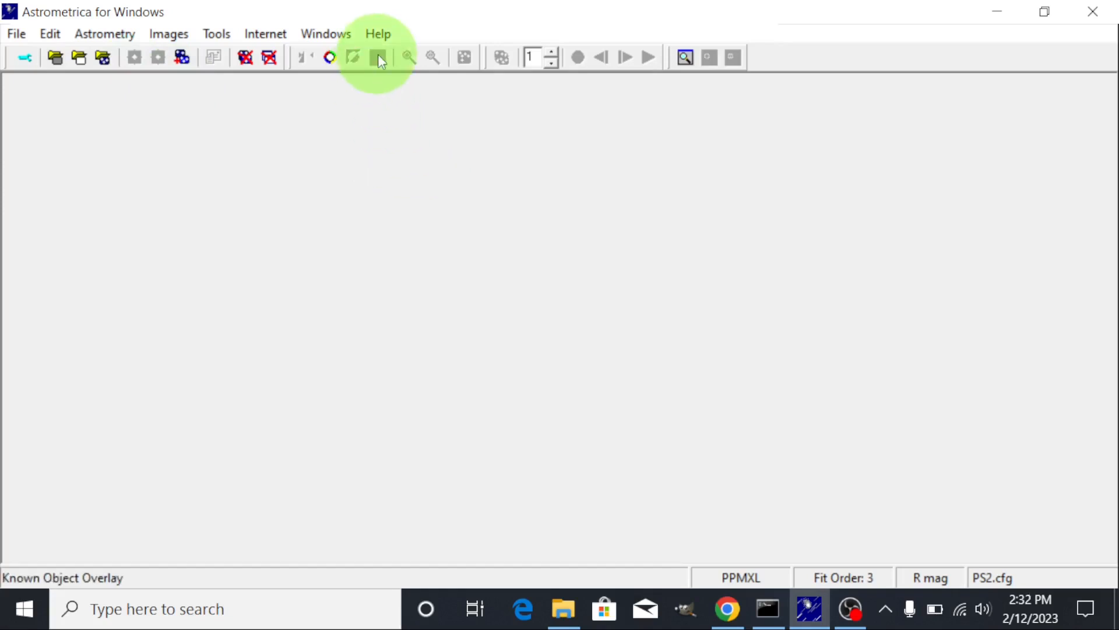
mouse_move(379, 58)
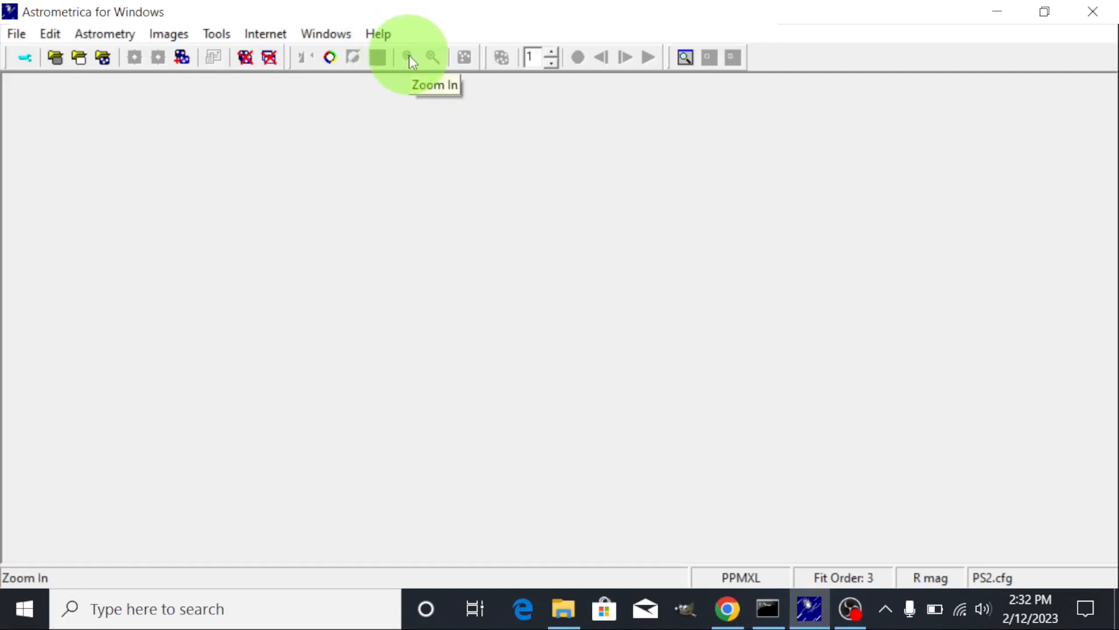
mouse_move(432, 57)
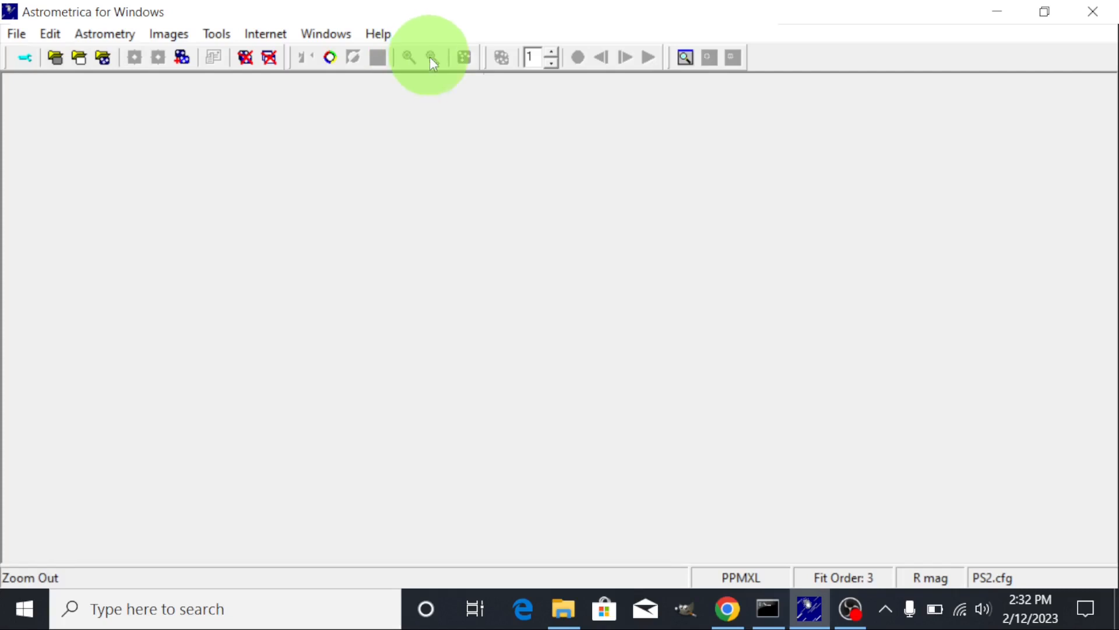
mouse_move(408, 57)
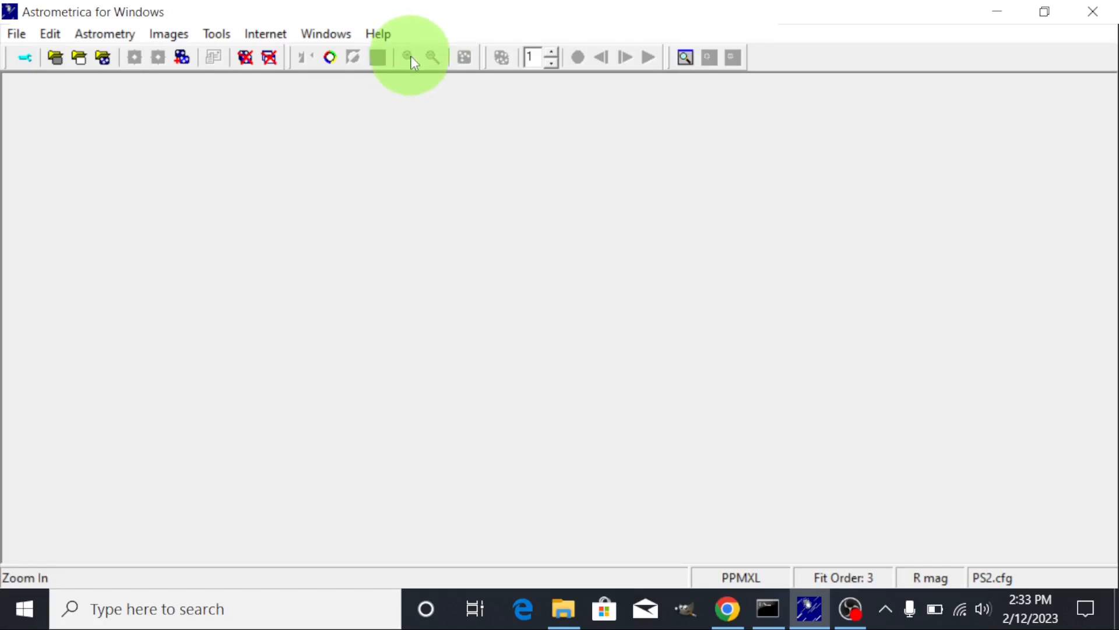
mouse_move(413, 66)
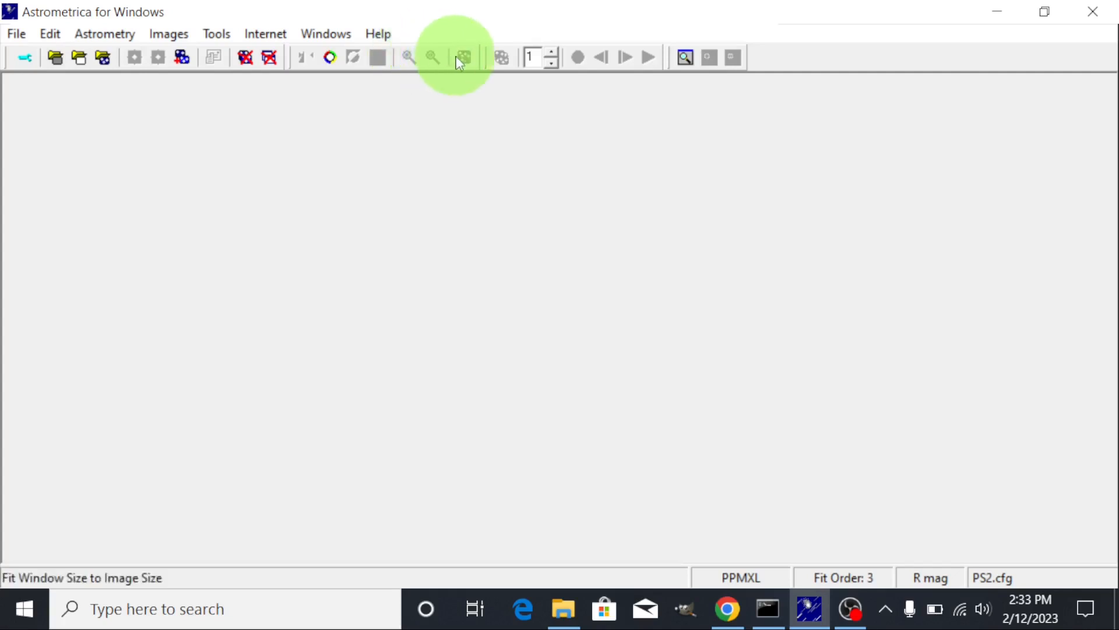
mouse_move(462, 57)
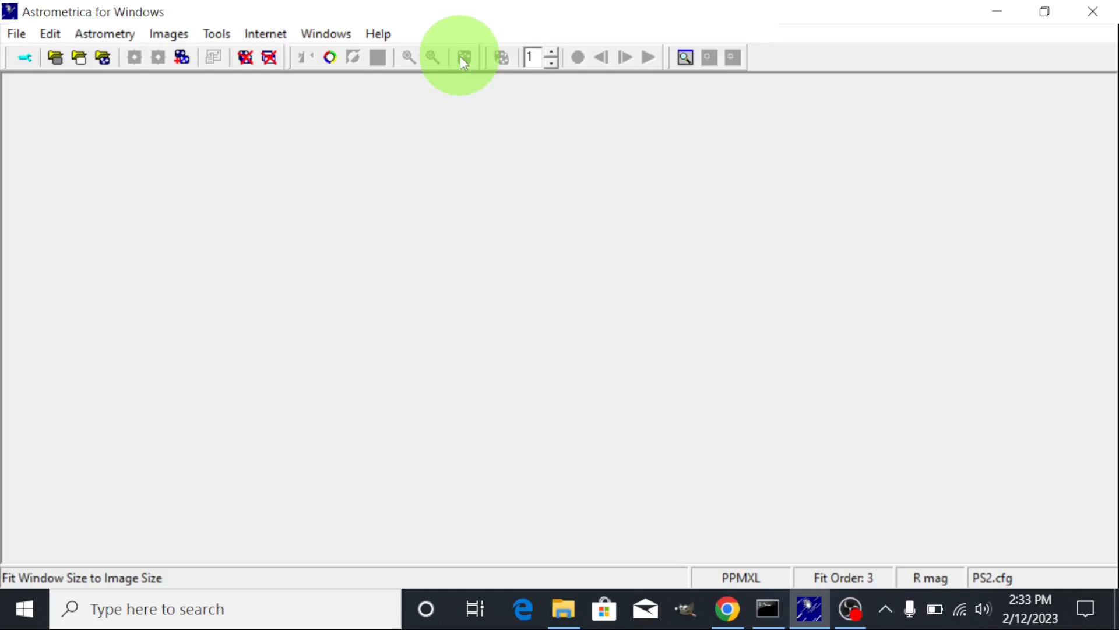
mouse_move(500, 57)
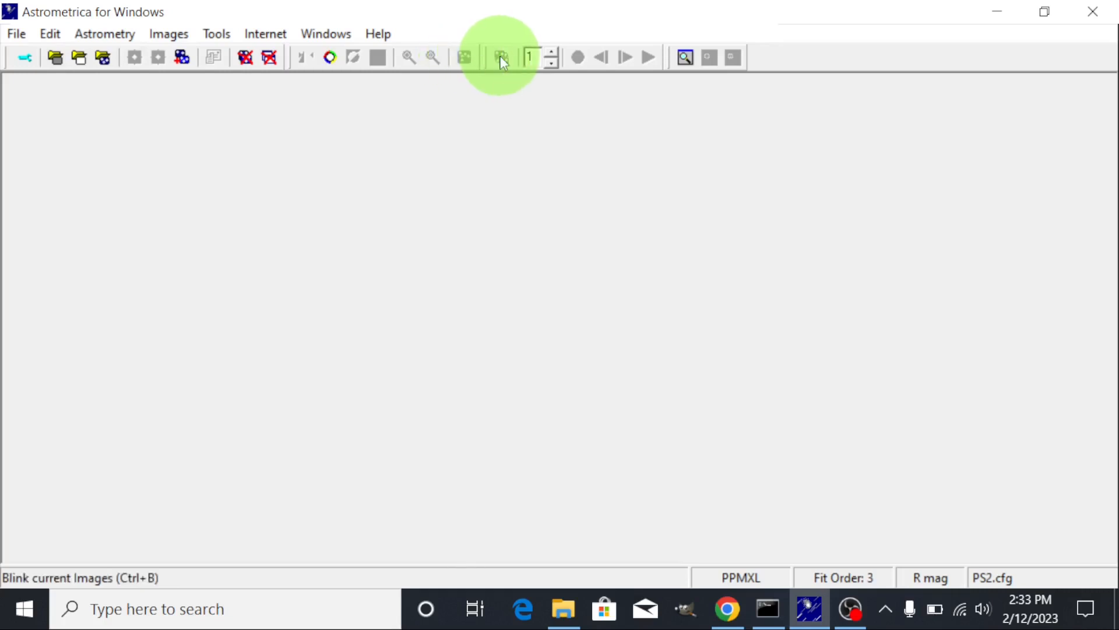
mouse_move(502, 57)
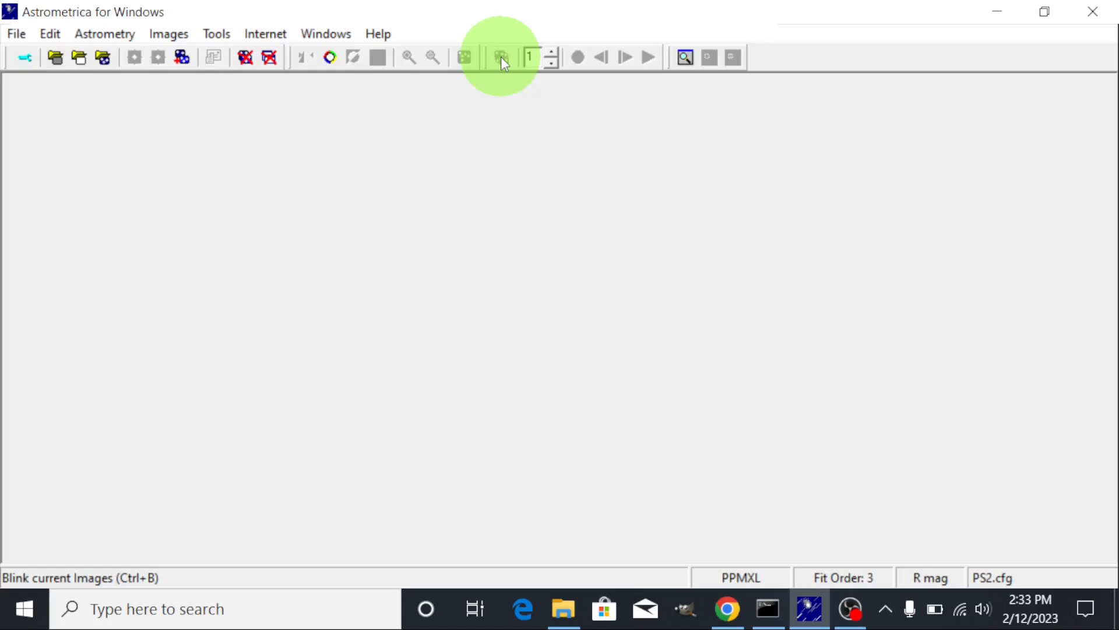
mouse_move(502, 58)
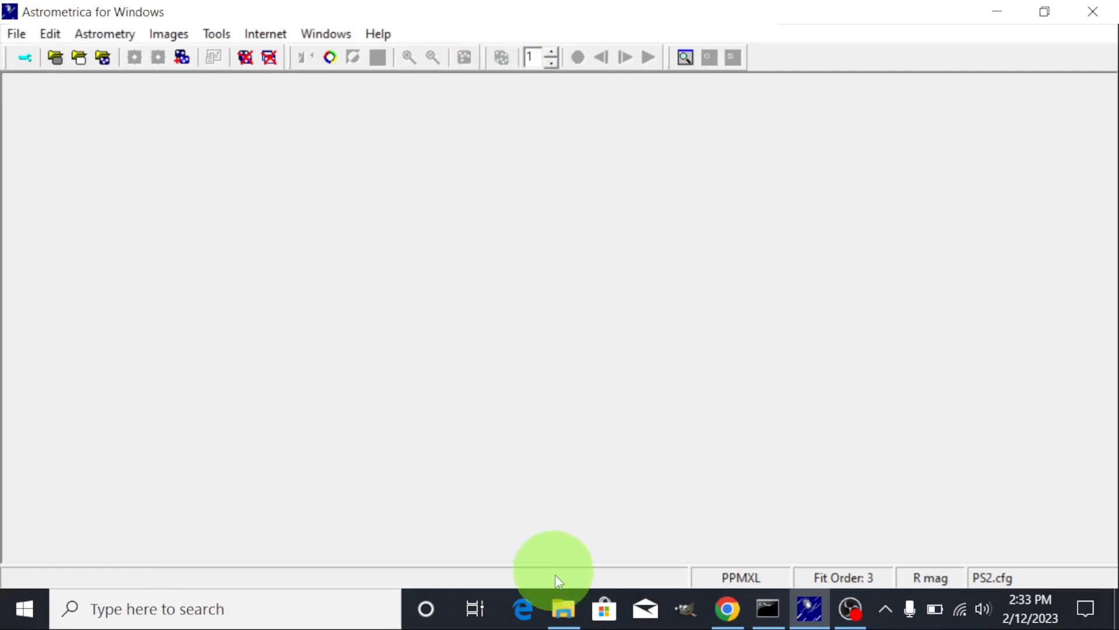
Open the extracted XY25_p10 folder to view its four FITS images
left_click(563, 608)
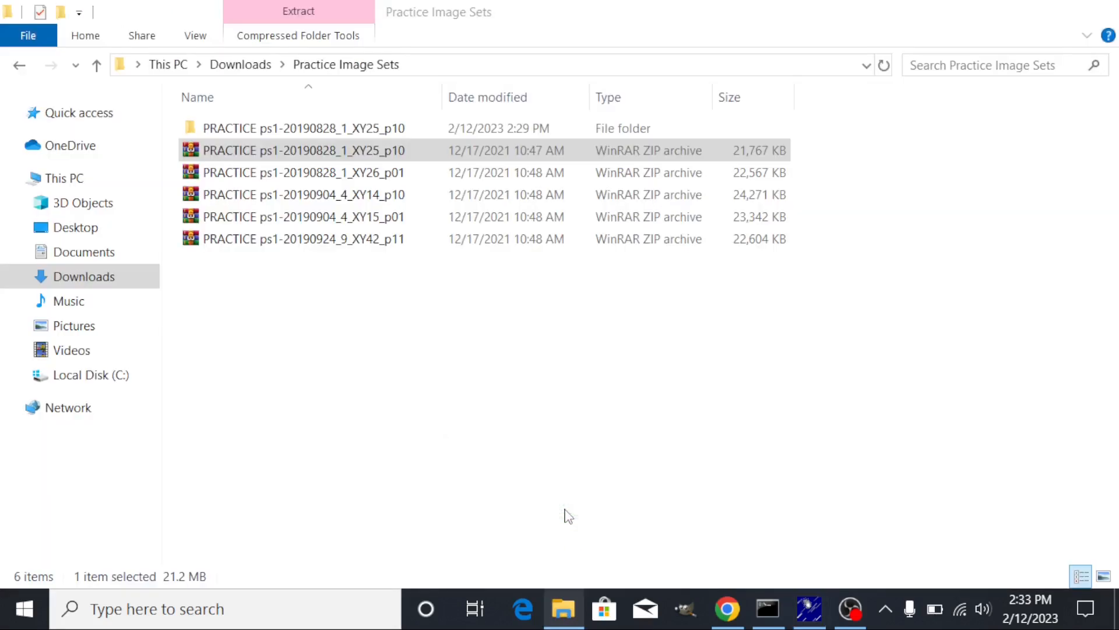
left_click(302, 128)
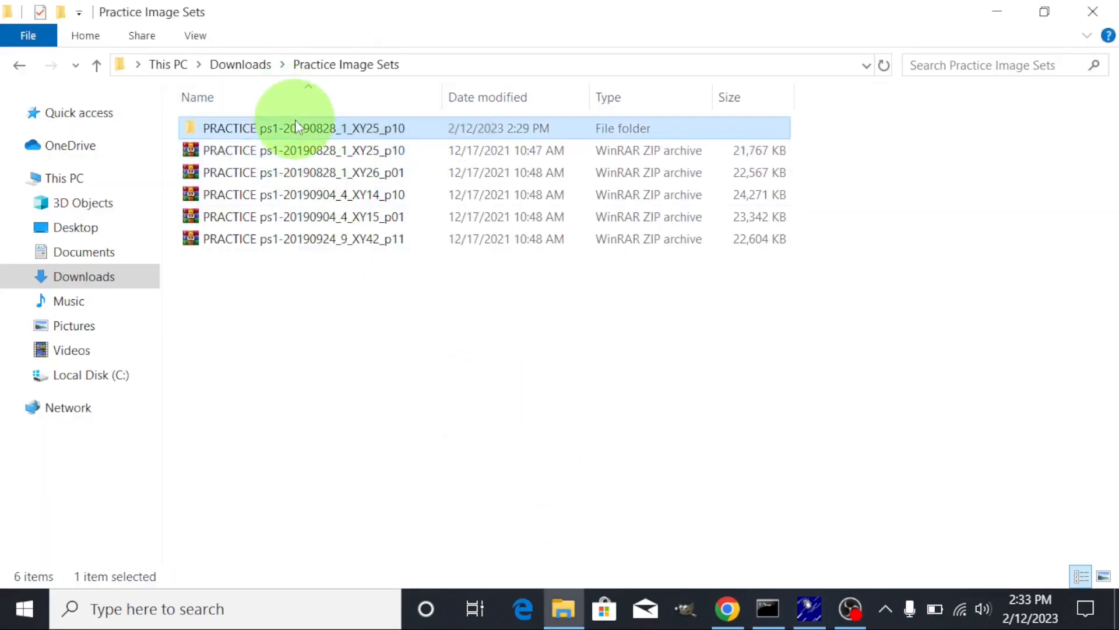
double_click(303, 128)
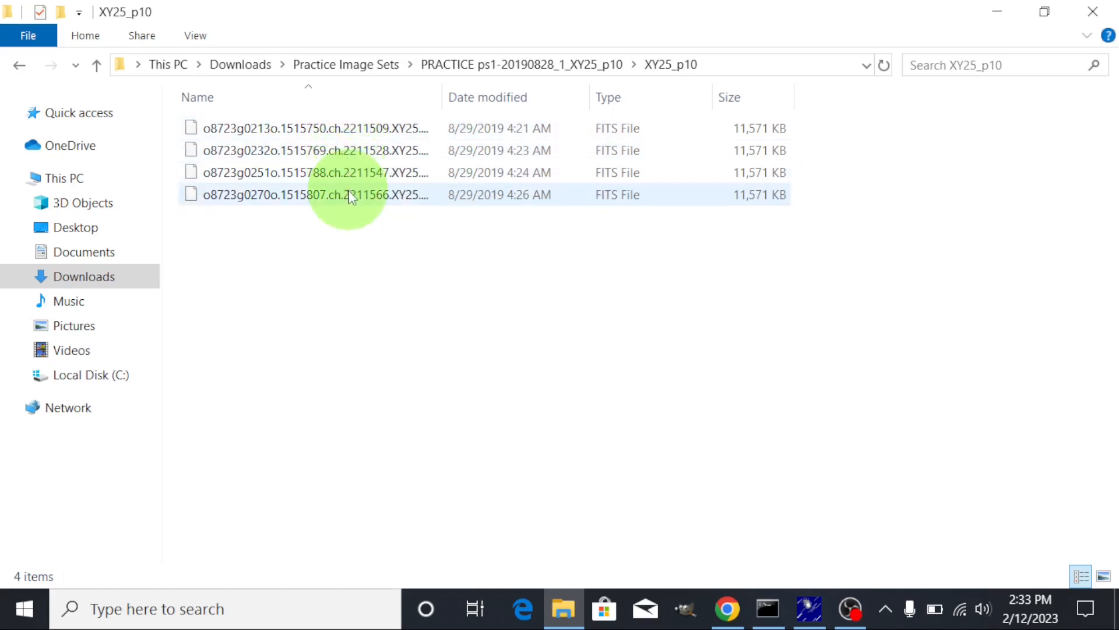
mouse_move(350, 194)
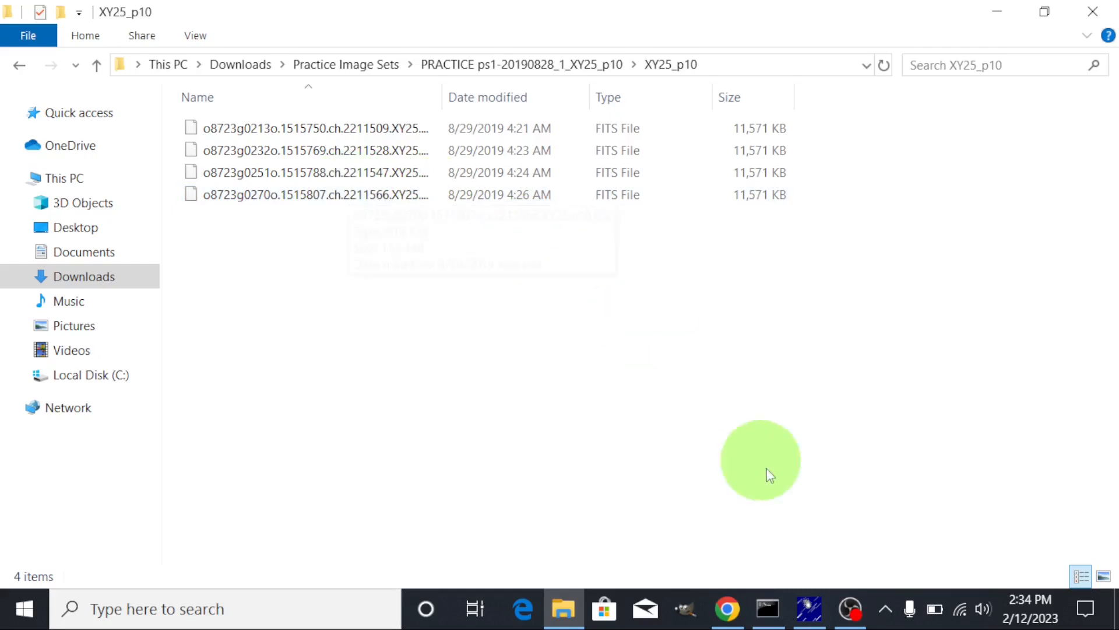
mouse_move(727, 608)
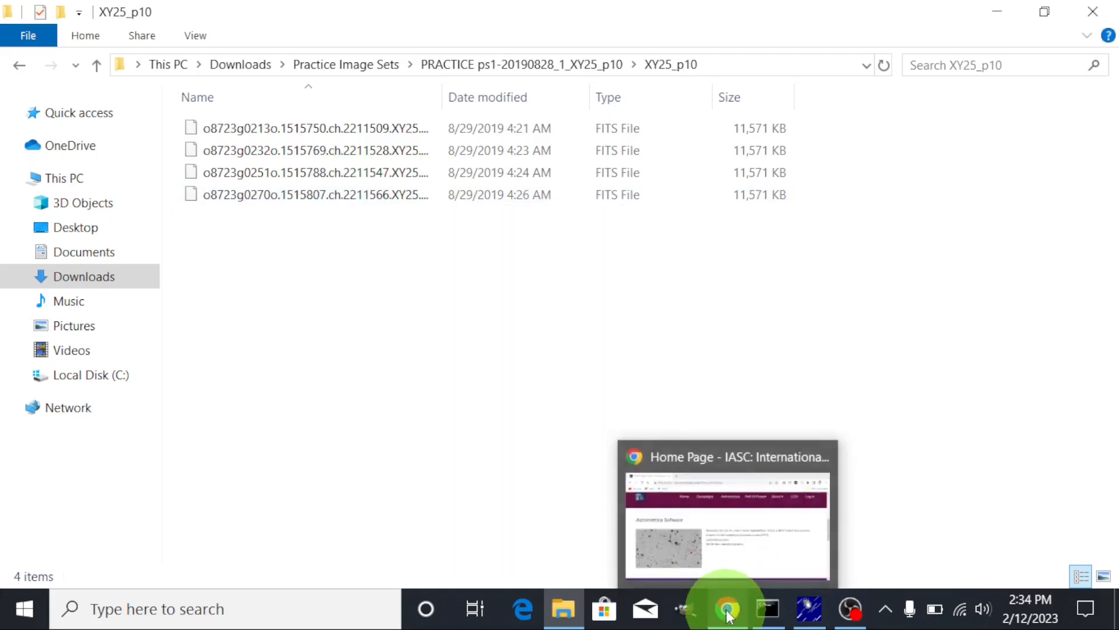
Bring up Chrome's IASC Astrometrica Software page with the Setup download link
left_click(727, 608)
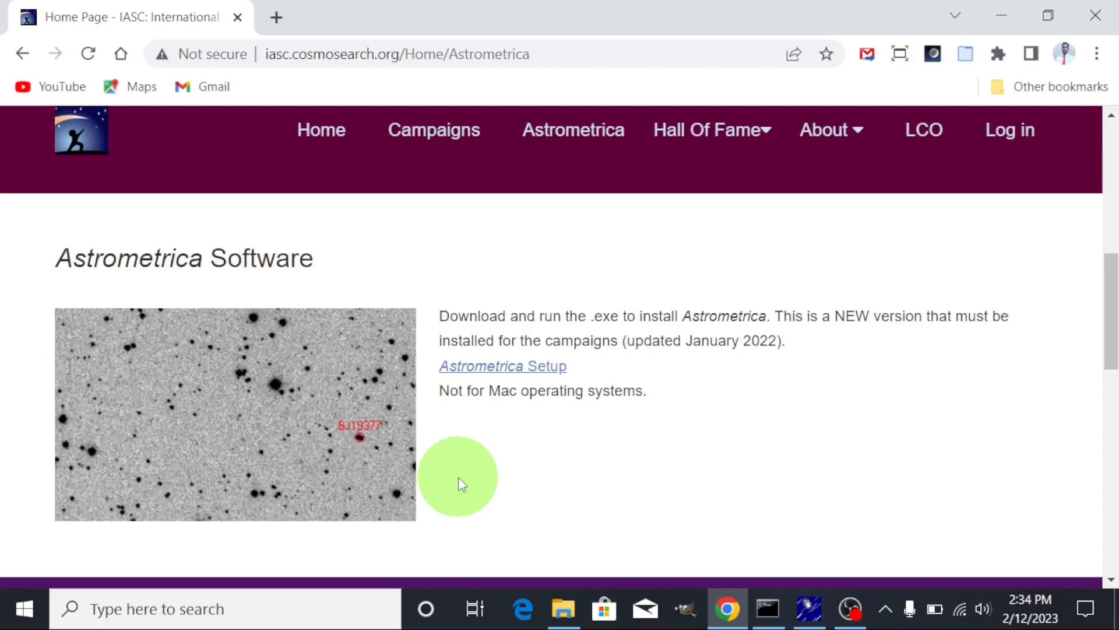
left_click(563, 608)
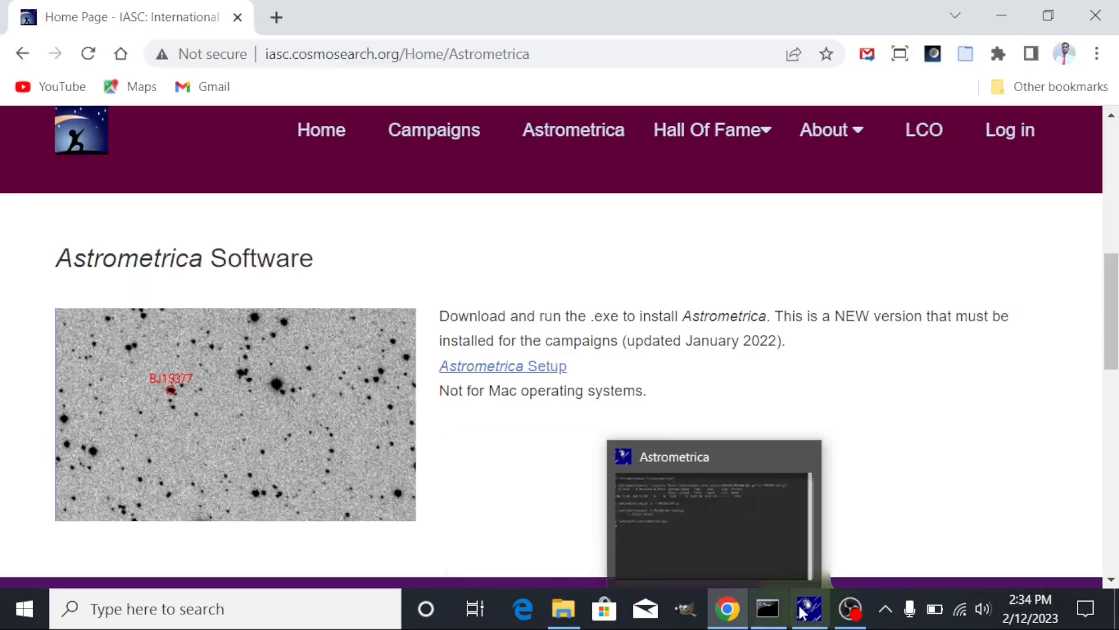
left_click(807, 608)
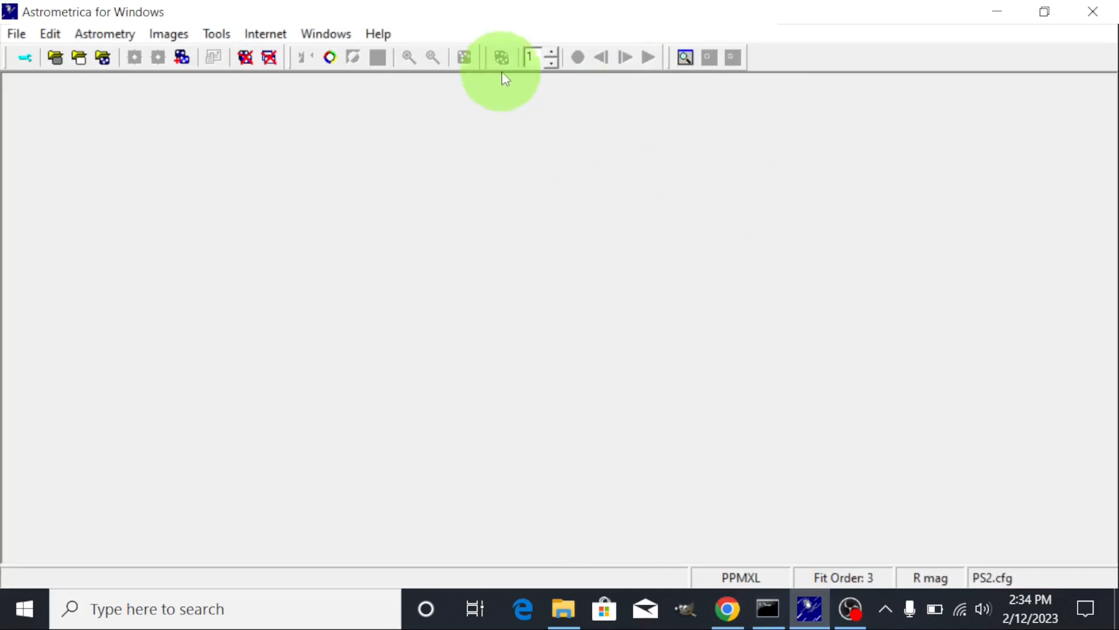
mouse_move(502, 58)
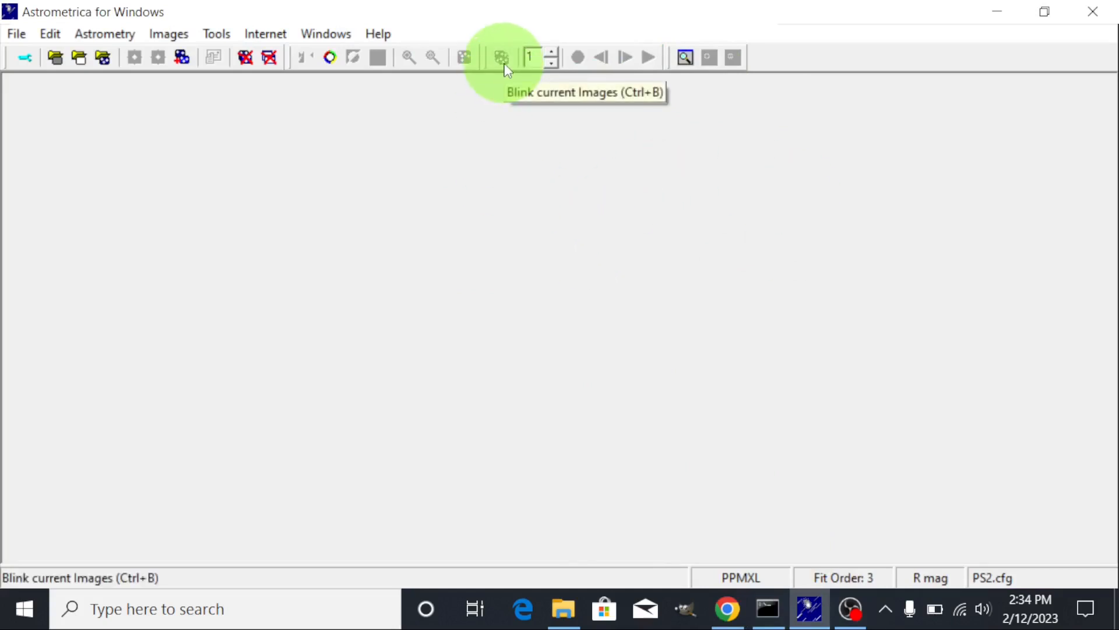
mouse_move(503, 67)
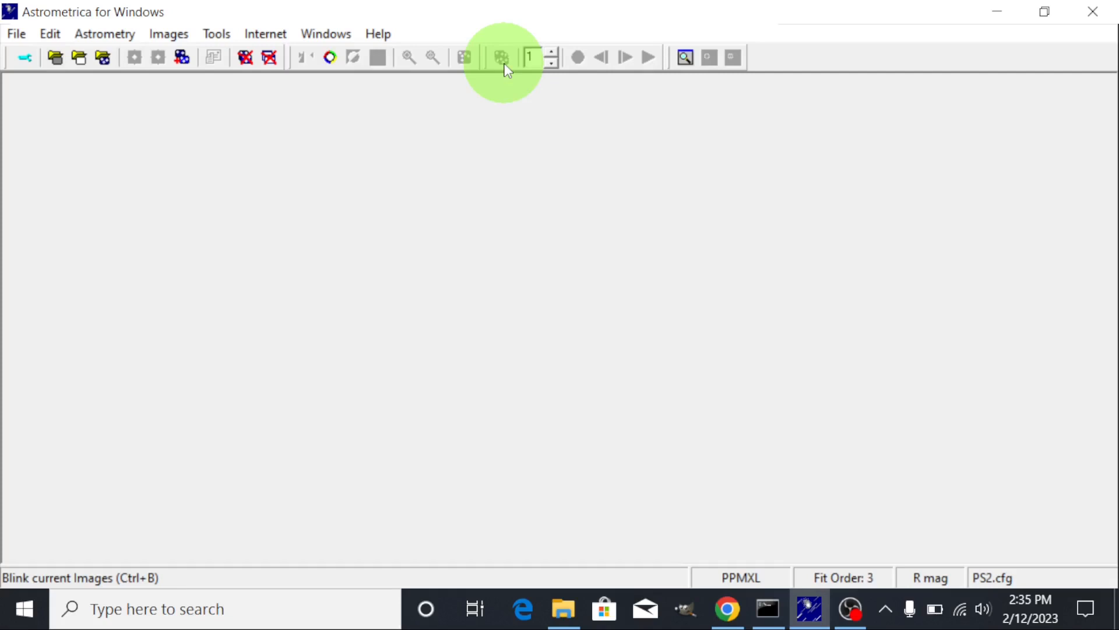
mouse_move(550, 67)
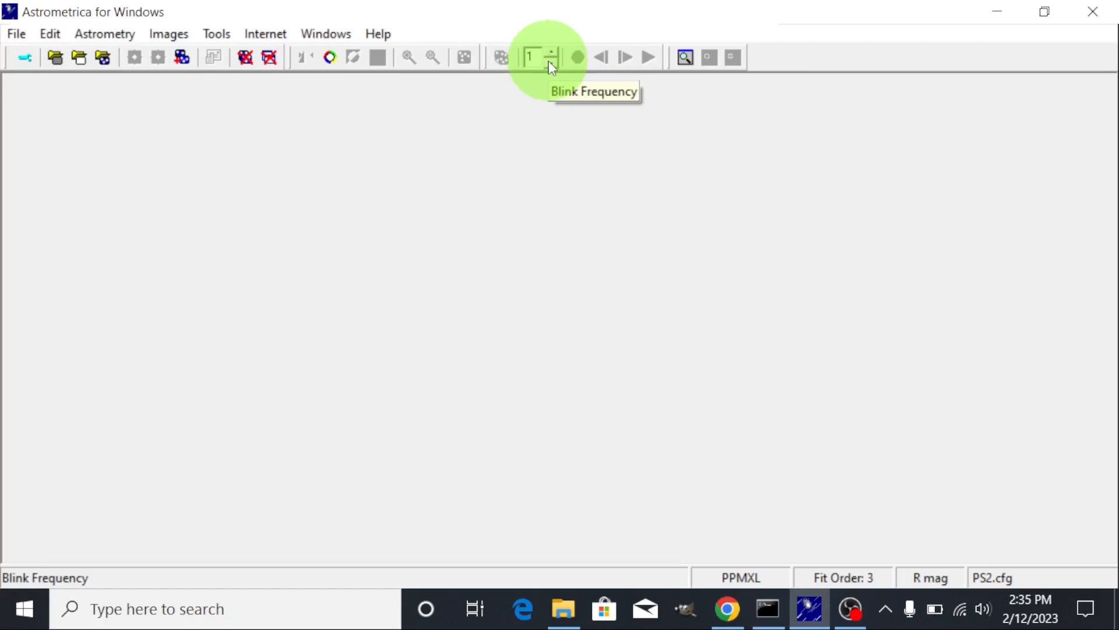
mouse_move(549, 65)
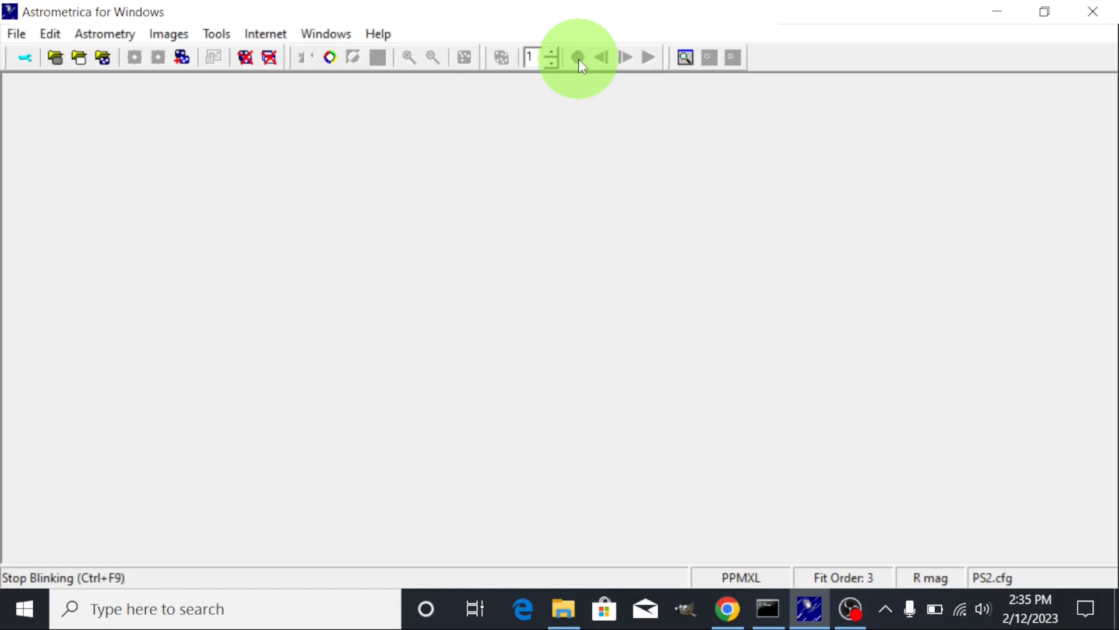
mouse_move(602, 59)
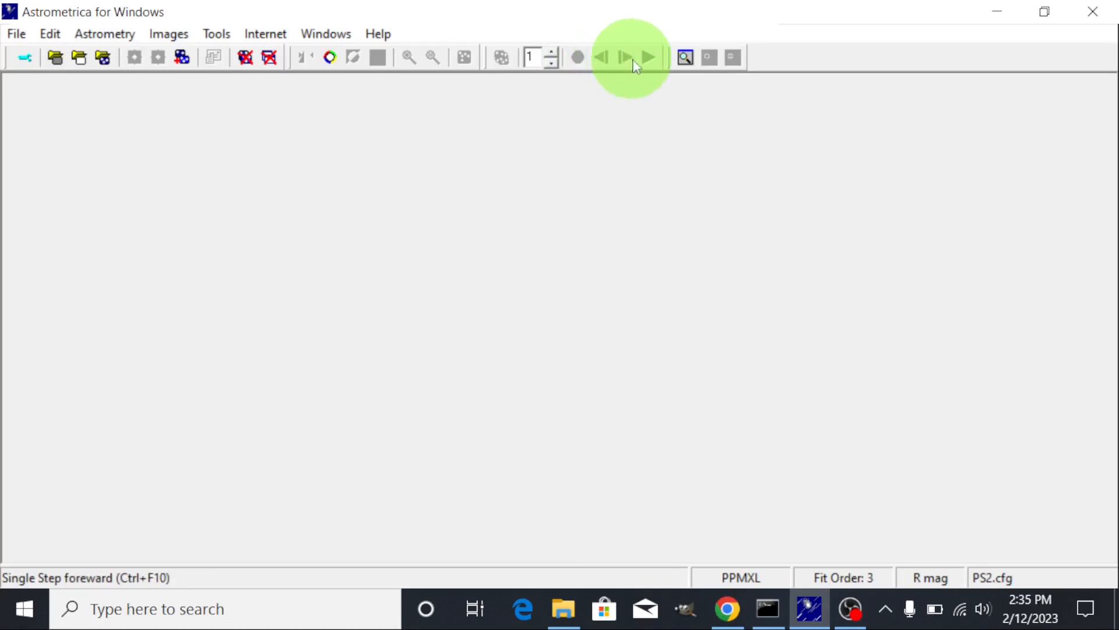
mouse_move(648, 57)
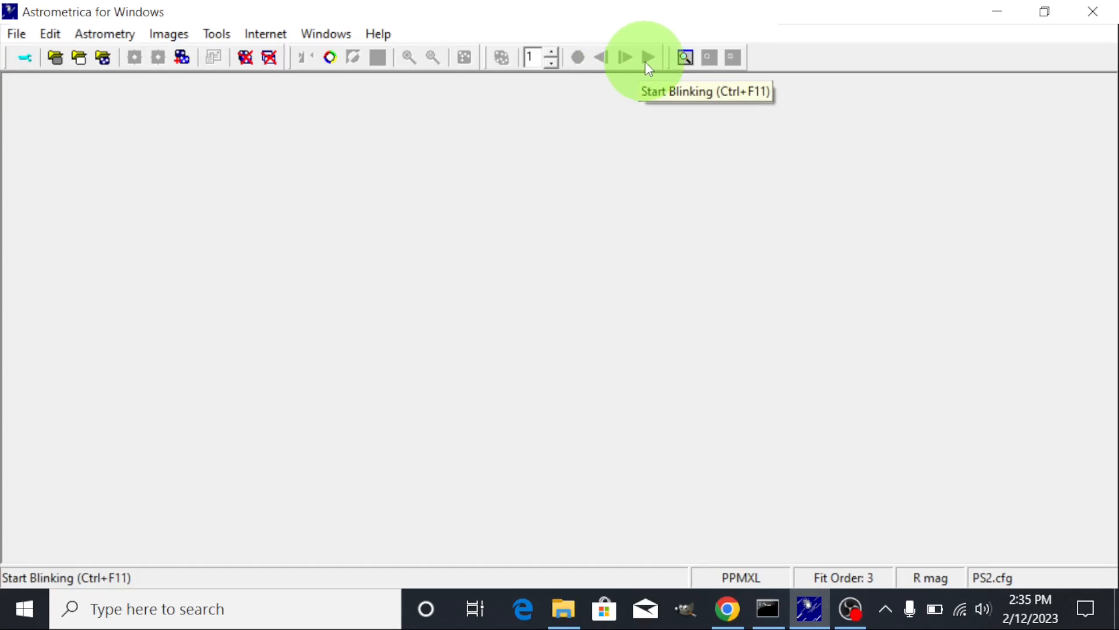
mouse_move(649, 68)
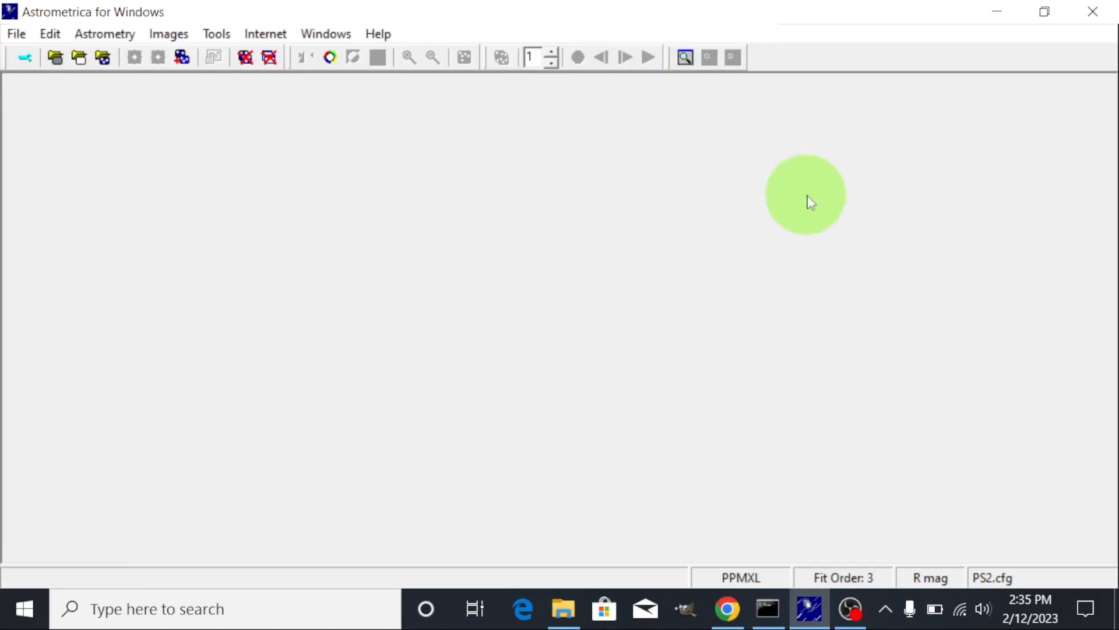
mouse_move(1002, 585)
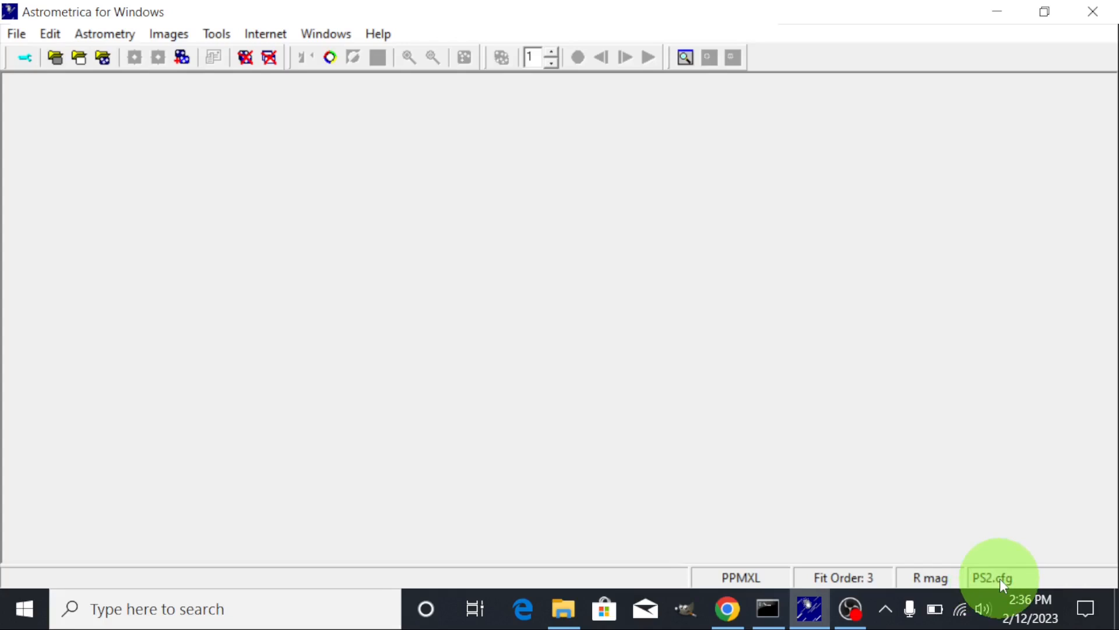
mouse_move(989, 495)
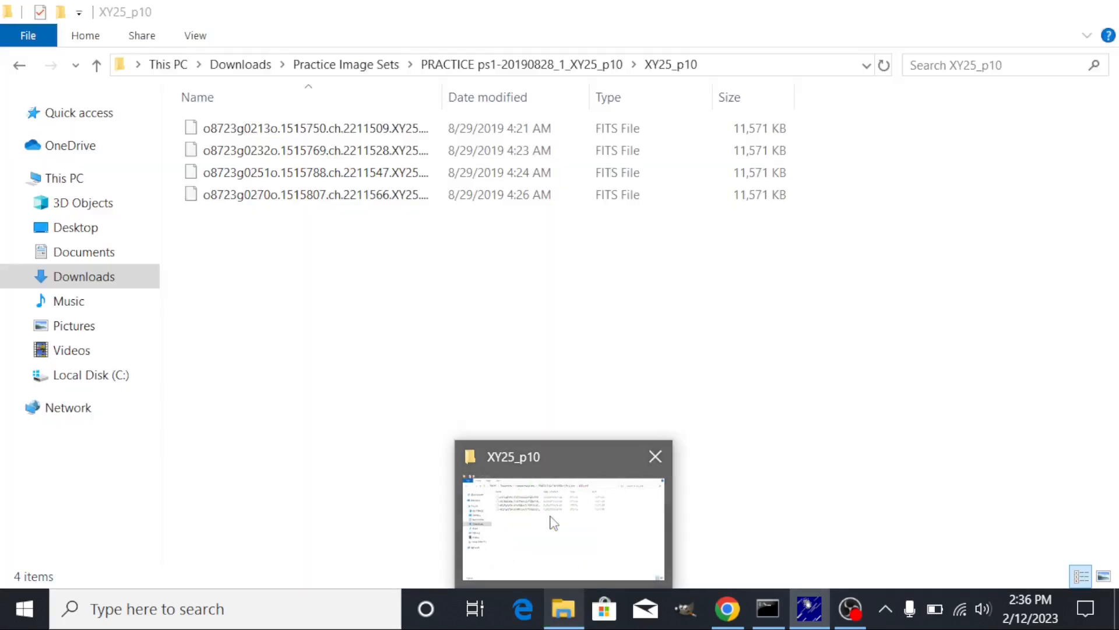
Navigate up to Practice Image Sets, listing the XY25_p10 folder and five ZIP archives
left_click(553, 521)
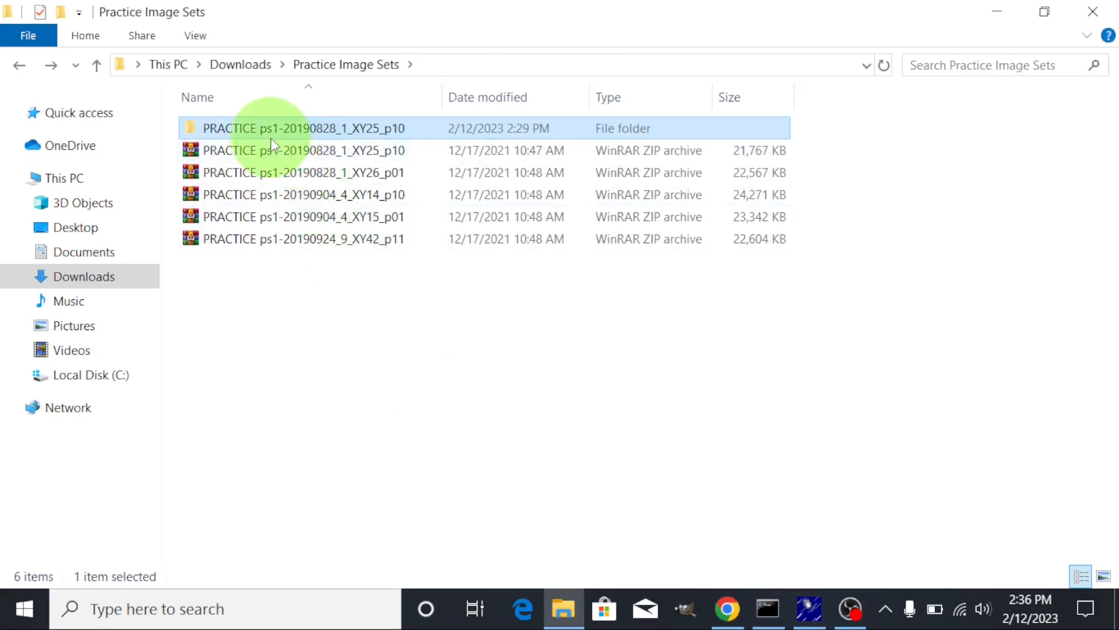
mouse_move(271, 129)
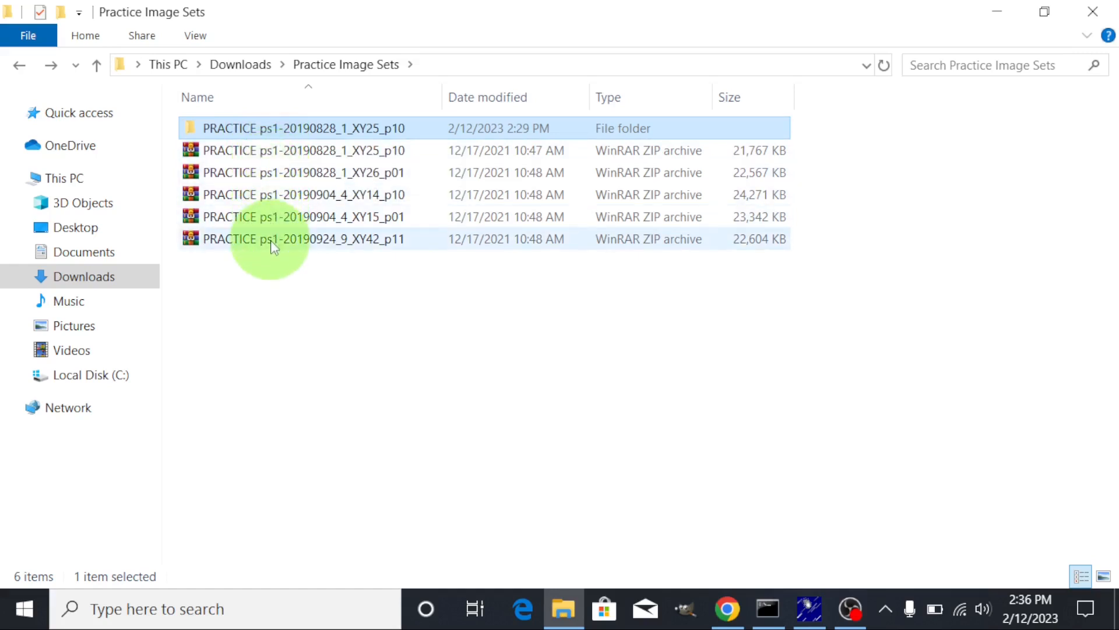
mouse_move(280, 273)
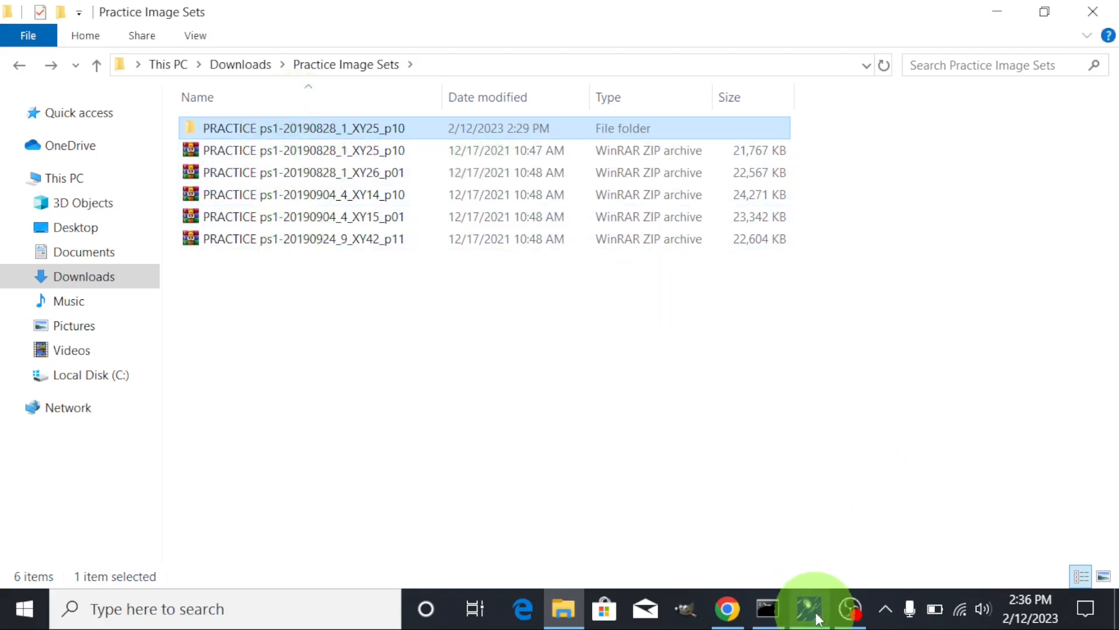
Bring Astrometrica forward and open its PS2.cfg Program Settings showing site F52
left_click(807, 609)
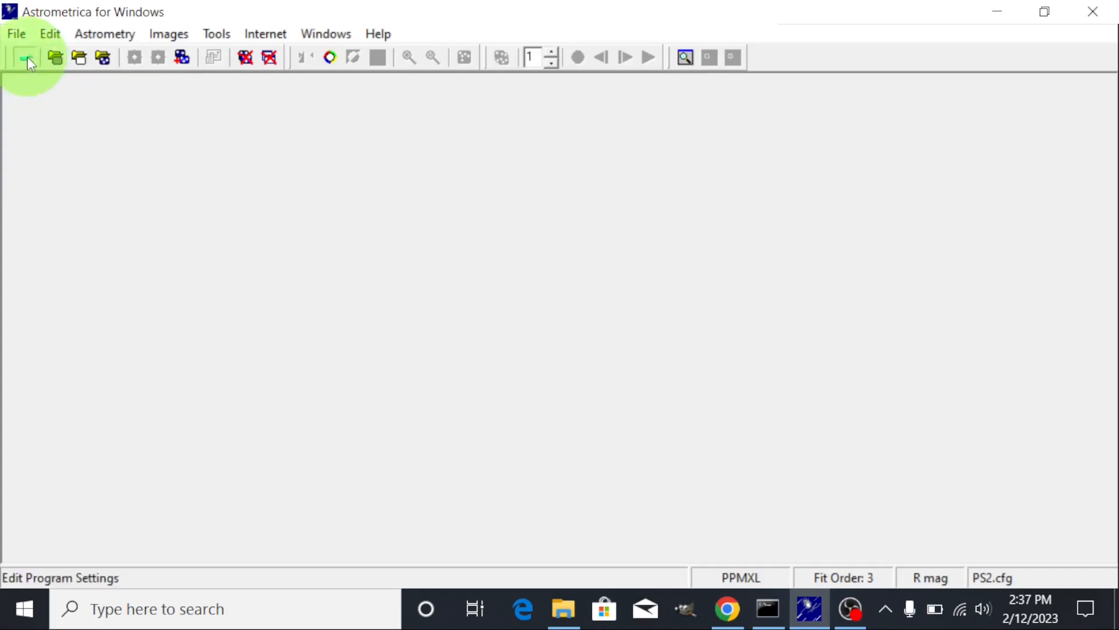
left_click(25, 57)
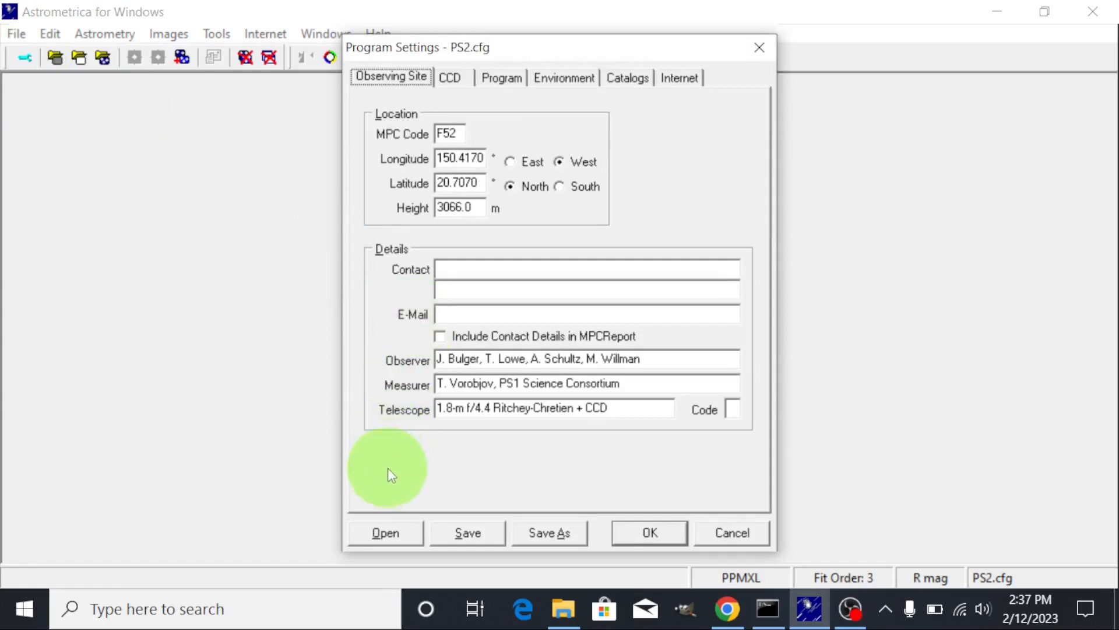
Load PS1.cfg from the Settings folder, switching the MPC code to F51
left_click(384, 532)
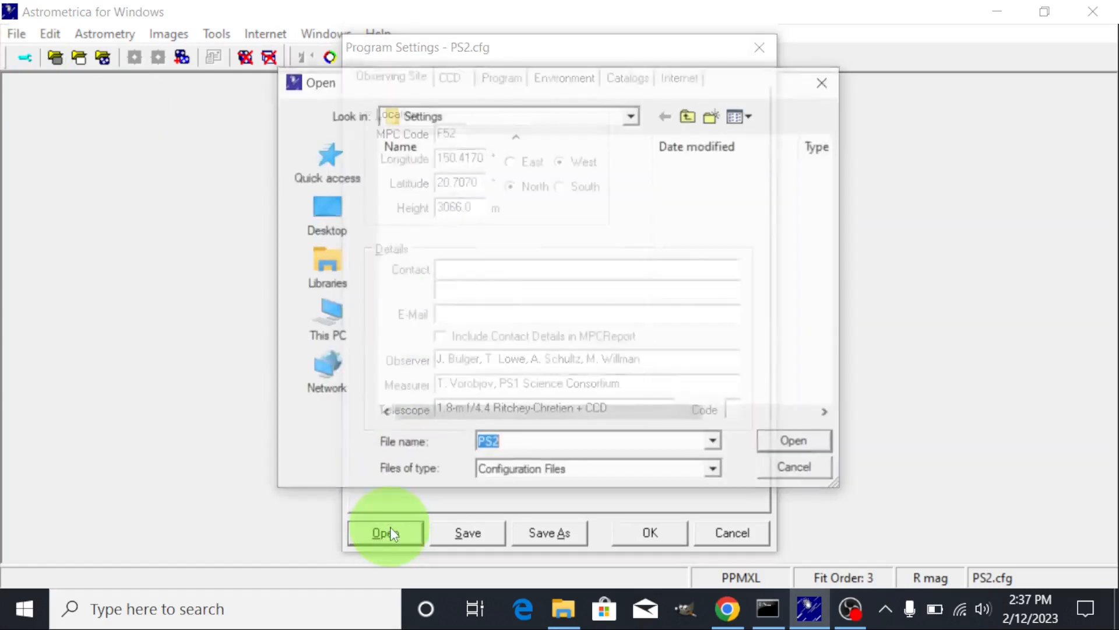
left_click(386, 532)
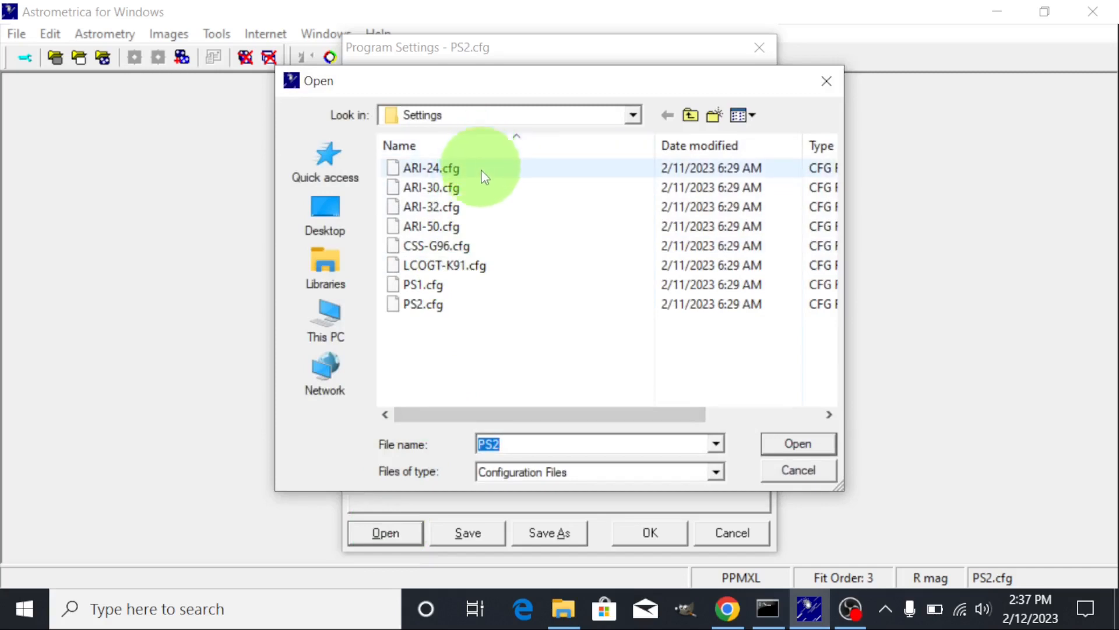
mouse_move(492, 293)
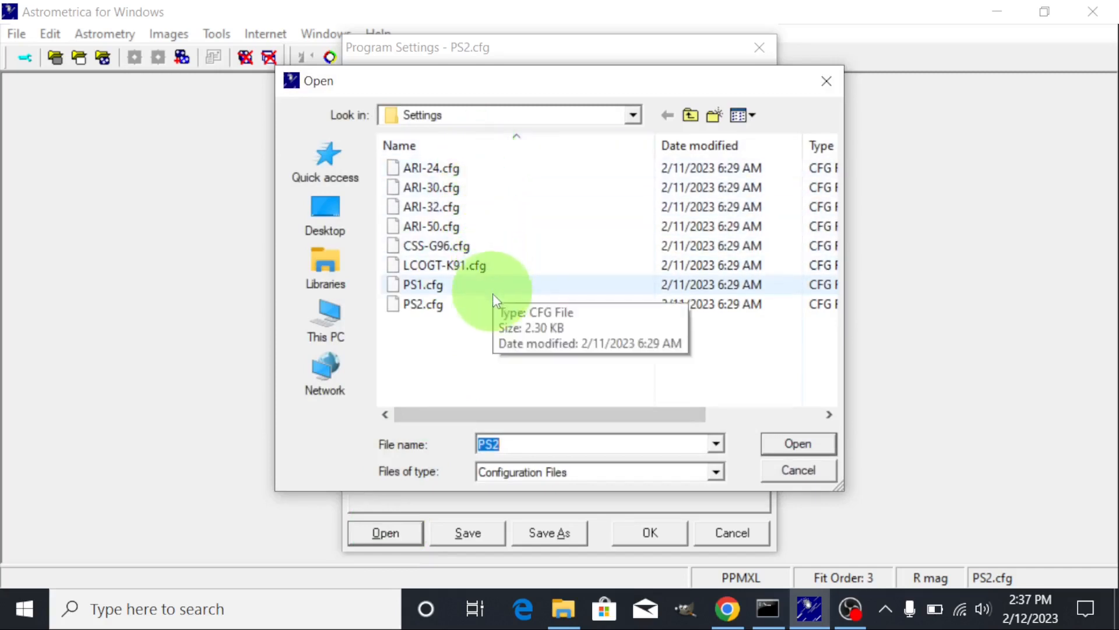
mouse_move(489, 309)
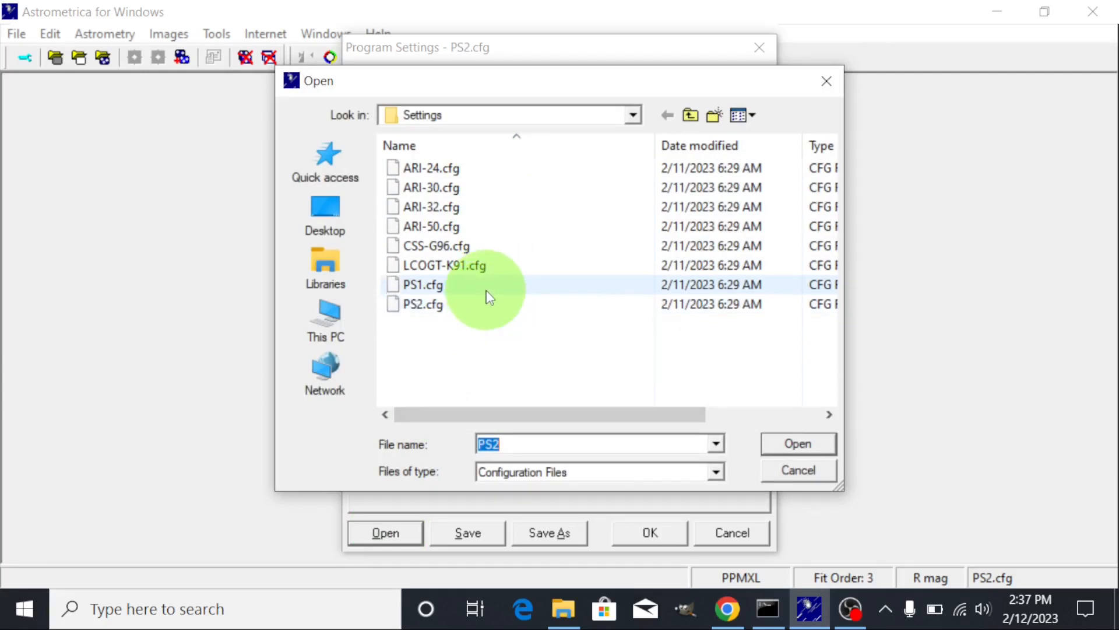
mouse_move(421, 284)
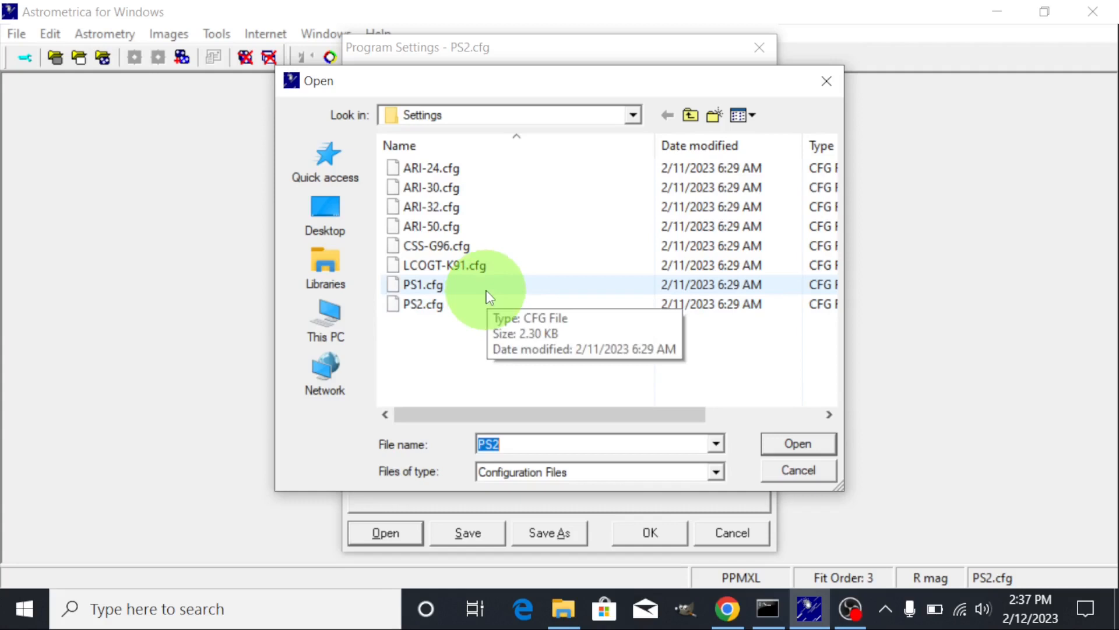
left_click(422, 284)
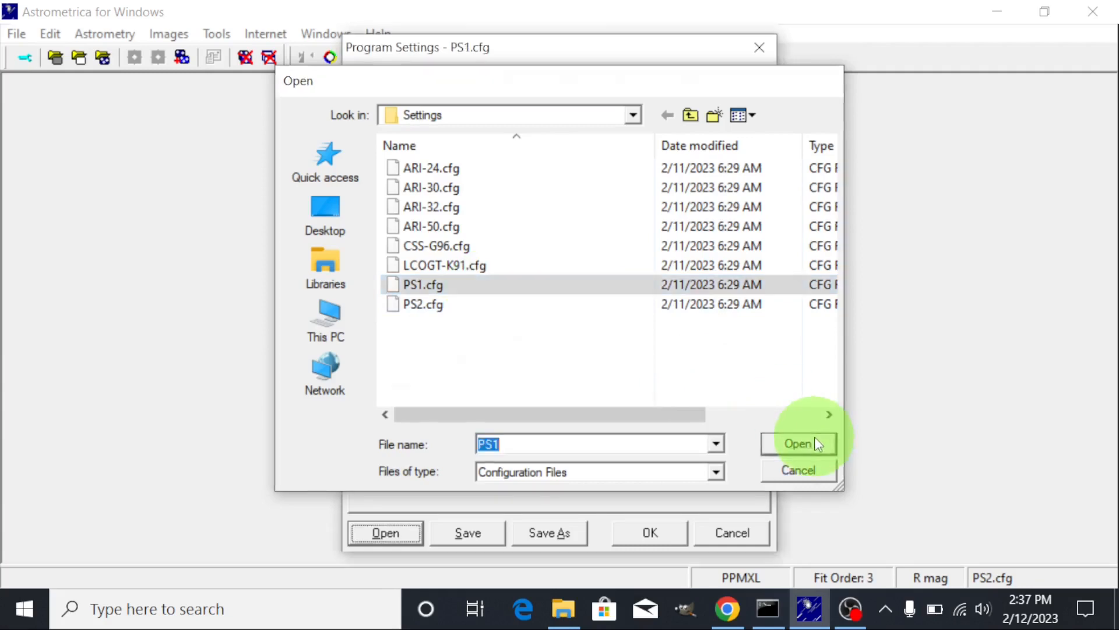
left_click(798, 443)
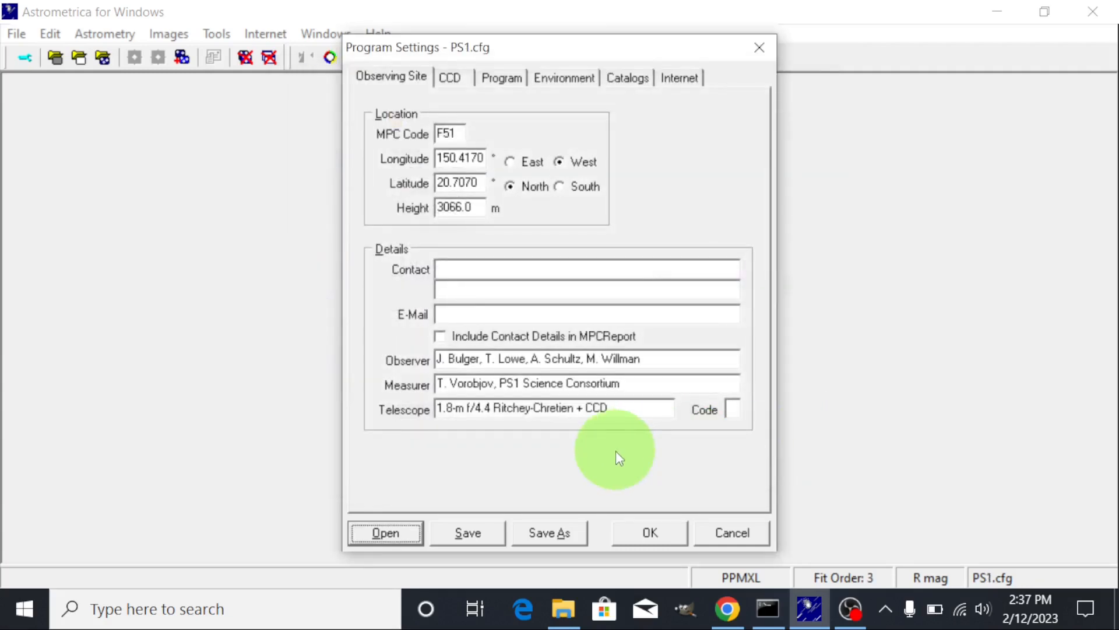
Confirm the PS1.cfg settings with OK and return to File Explorer
left_click(649, 533)
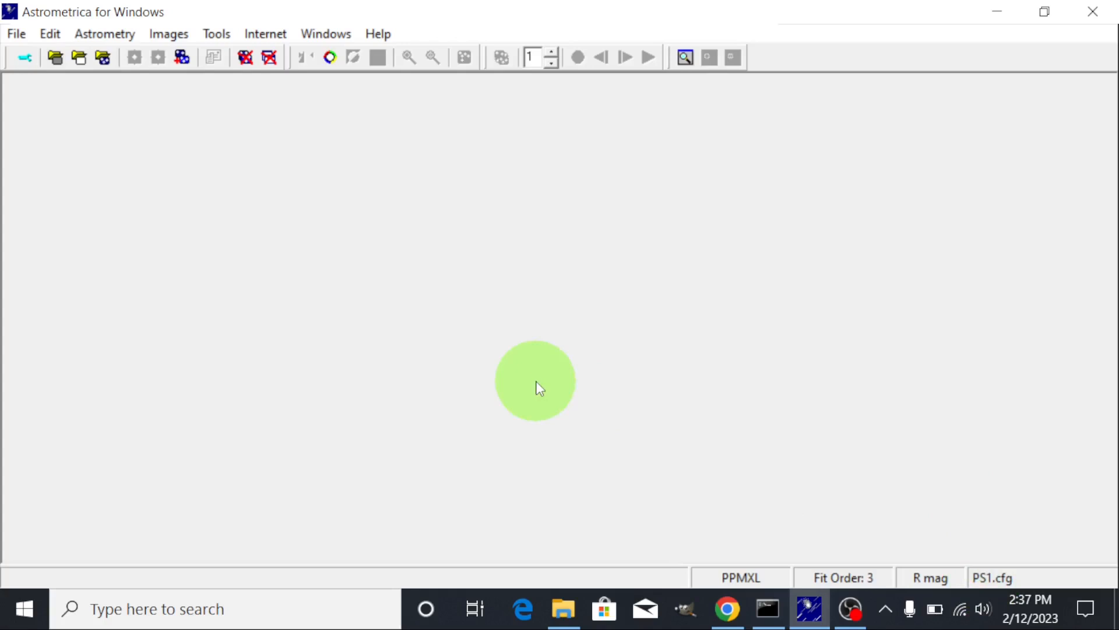
mouse_move(548, 446)
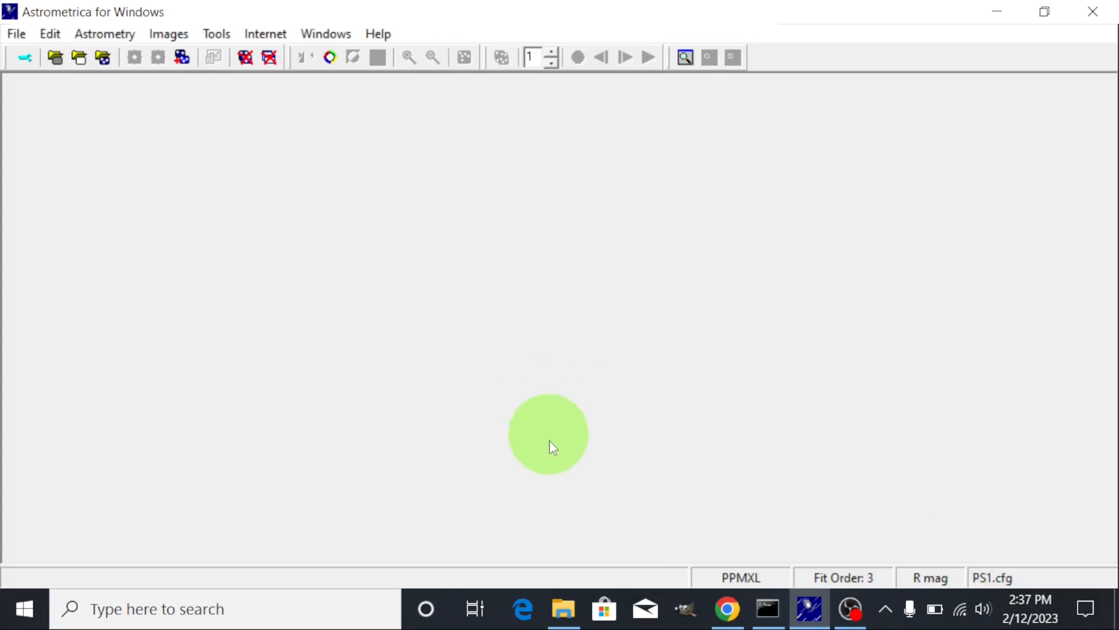
left_click(564, 608)
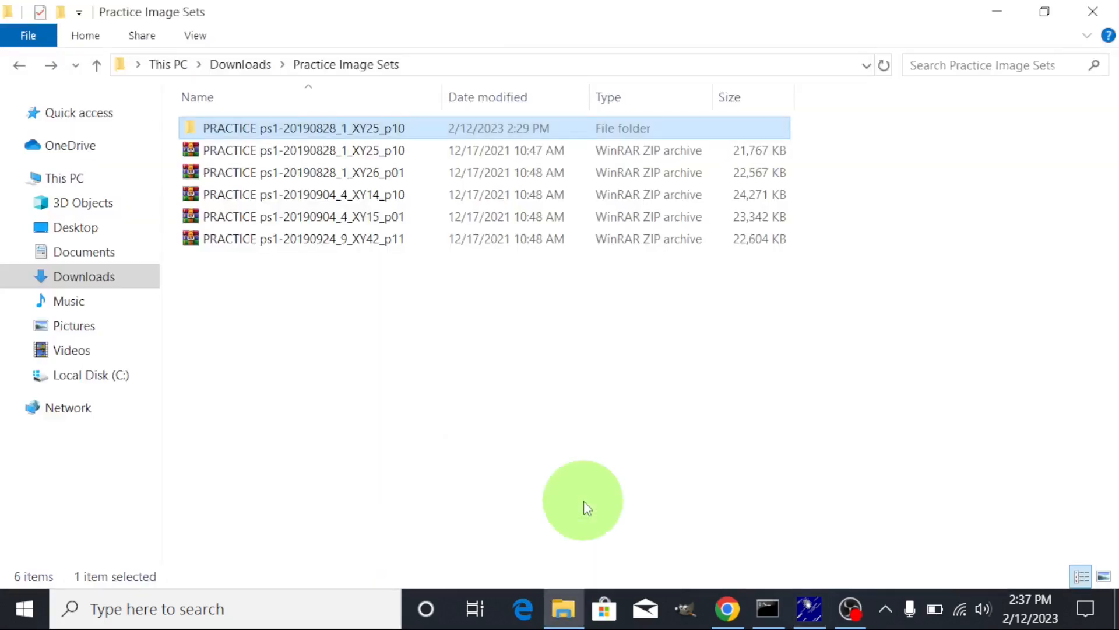
Open Downloads' Quick Start Guide folder and select the READ ME FIRST and Astrometrica instructions PDFs
left_click(239, 64)
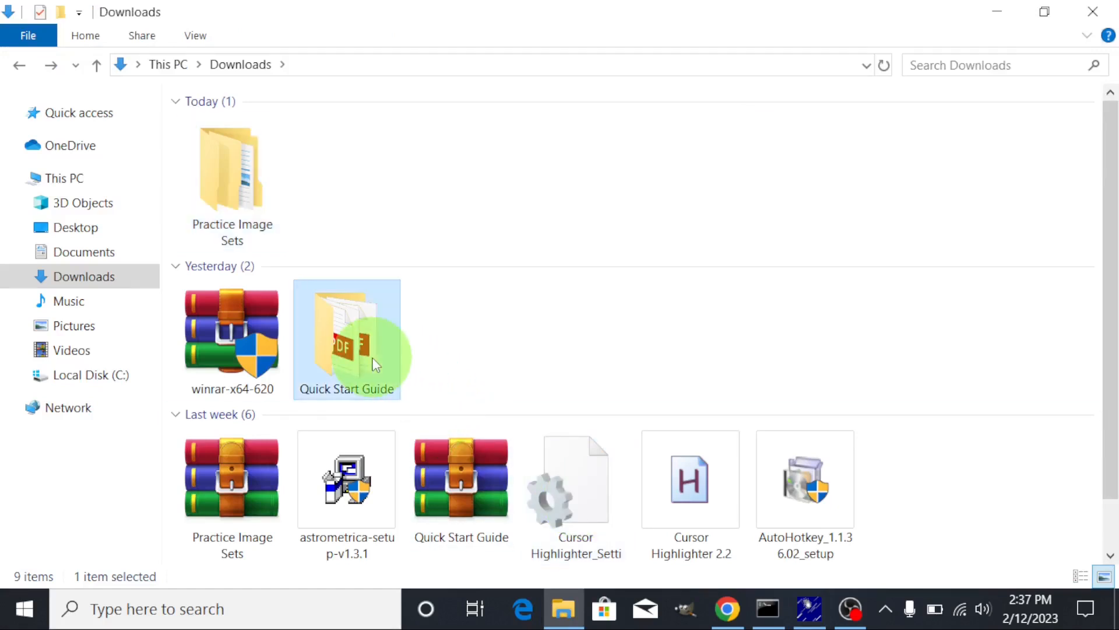
double_click(346, 336)
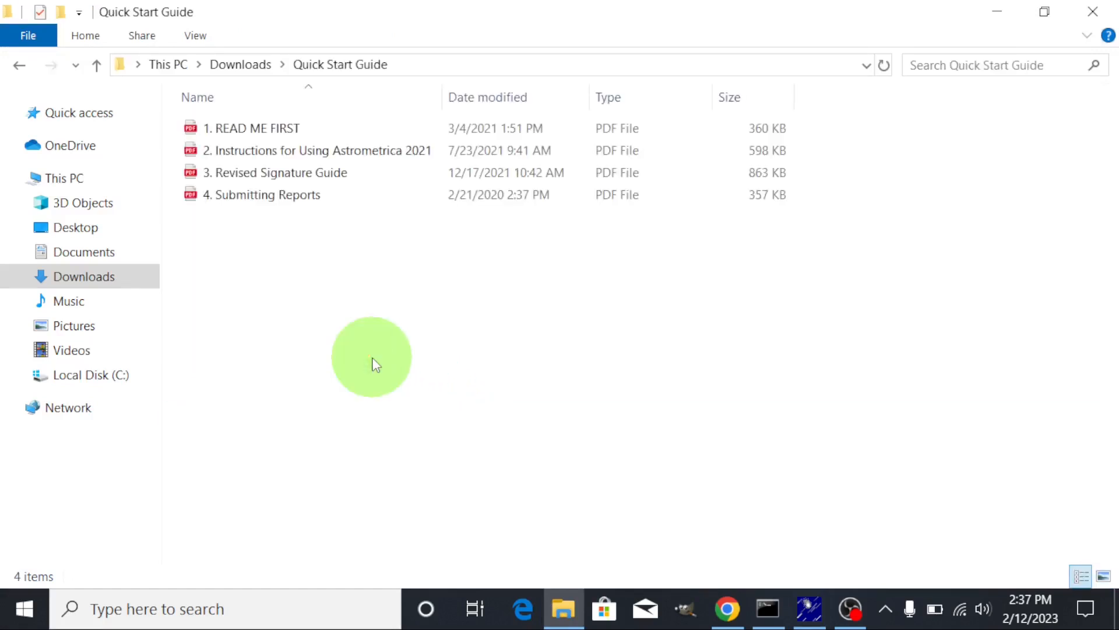
left_click(257, 128)
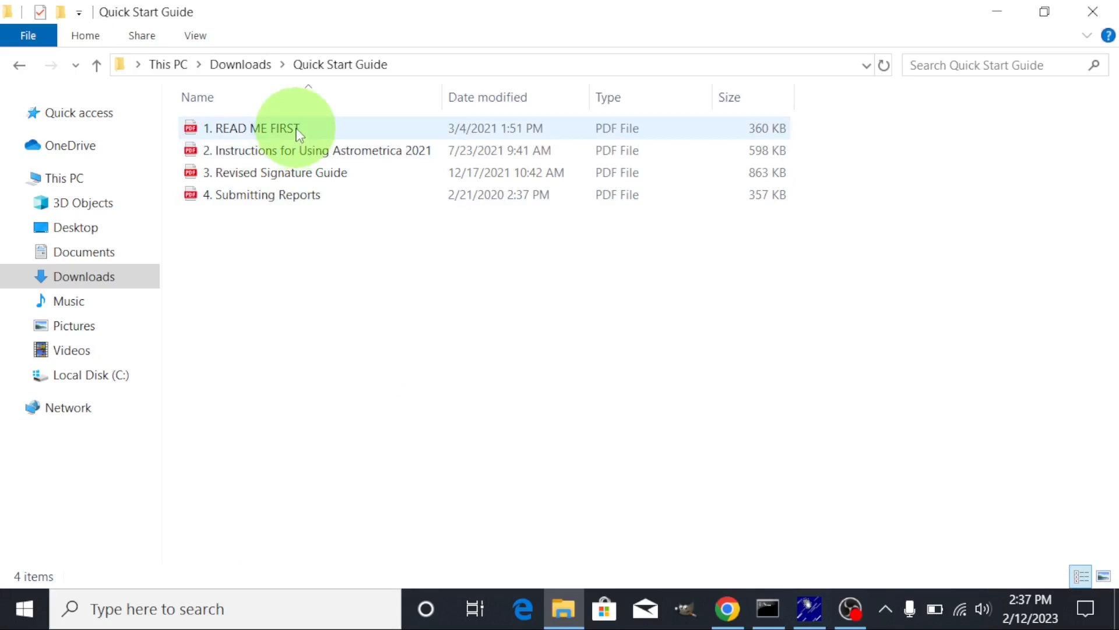
left_click(257, 127)
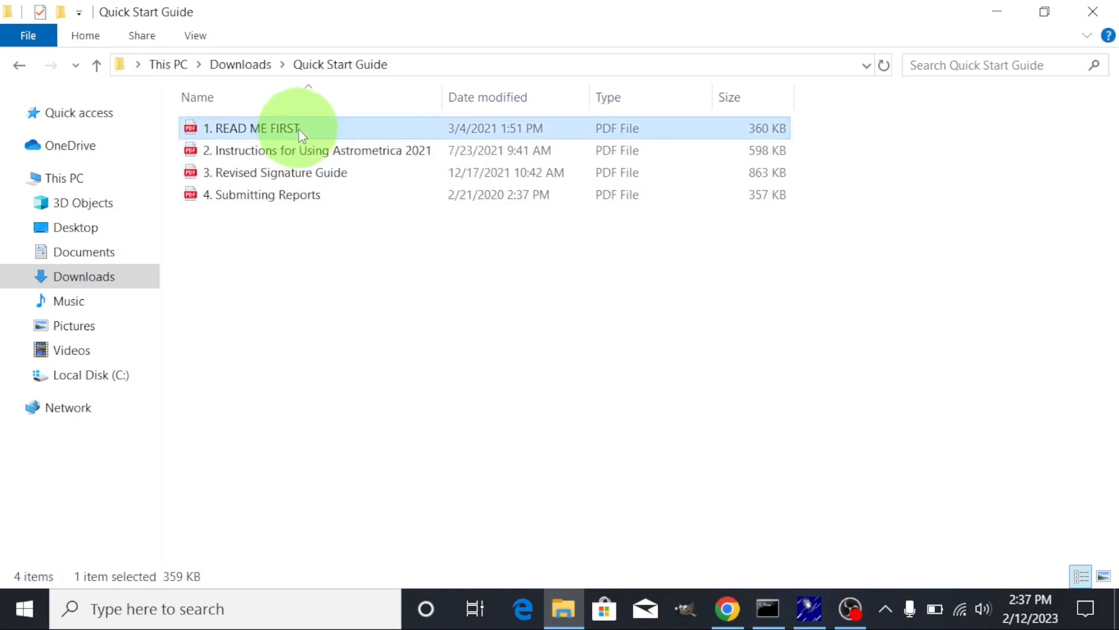
left_click(318, 150)
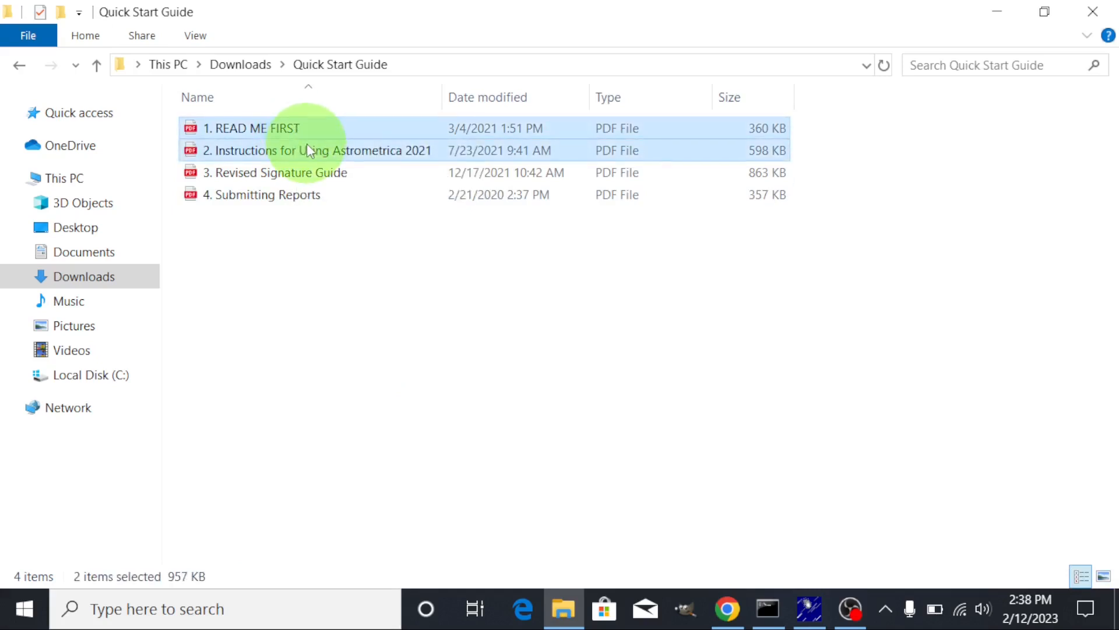